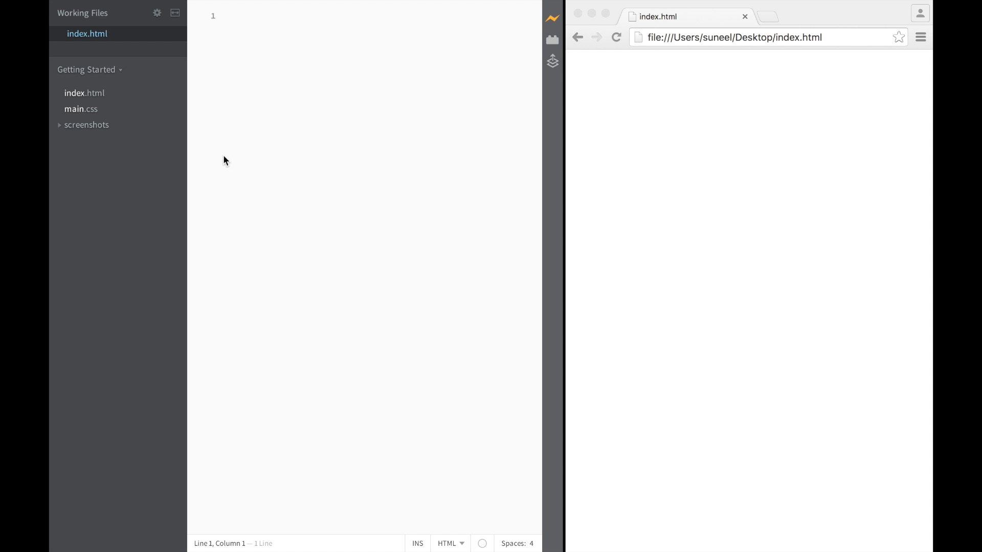
{"action": "mouse_move", "coordinate": [269, 180]}
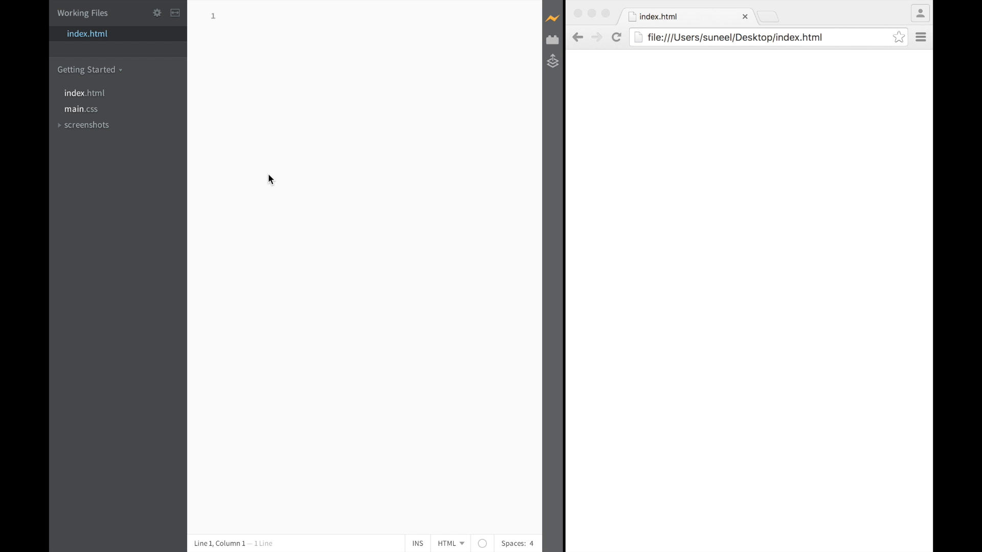
{"action": "mouse_move", "coordinate": [314, 160]}
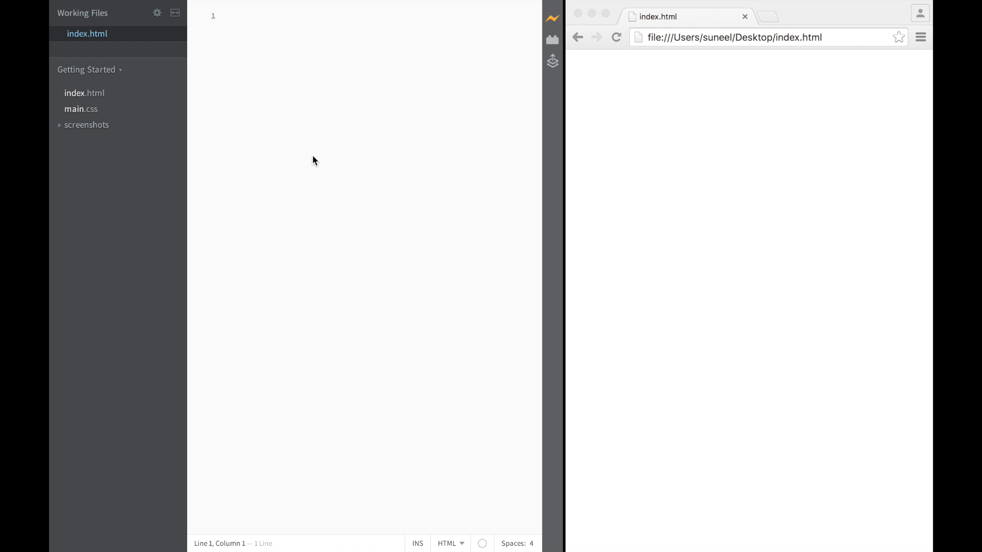
{"action": "mouse_move", "coordinate": [307, 103]}
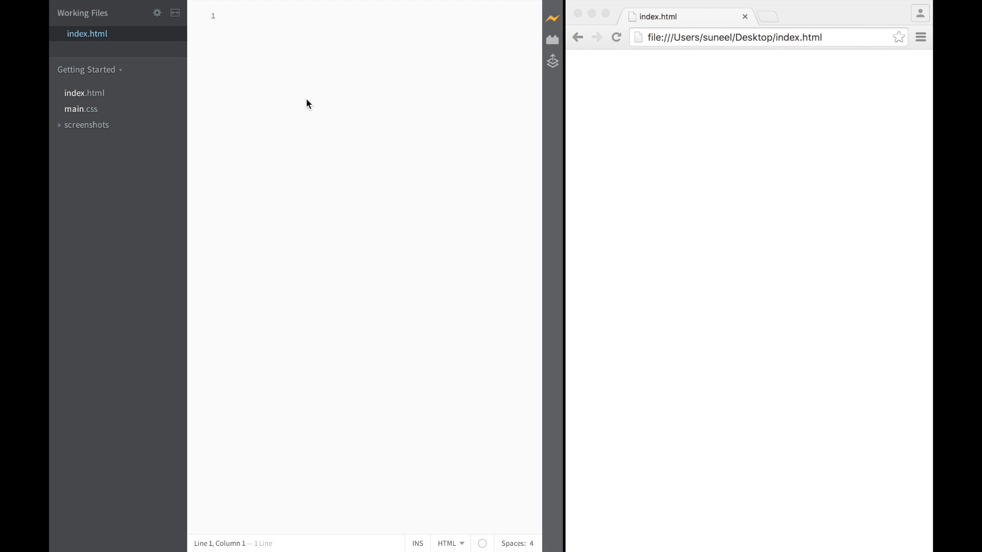
{"action": "mouse_move", "coordinate": [307, 114]}
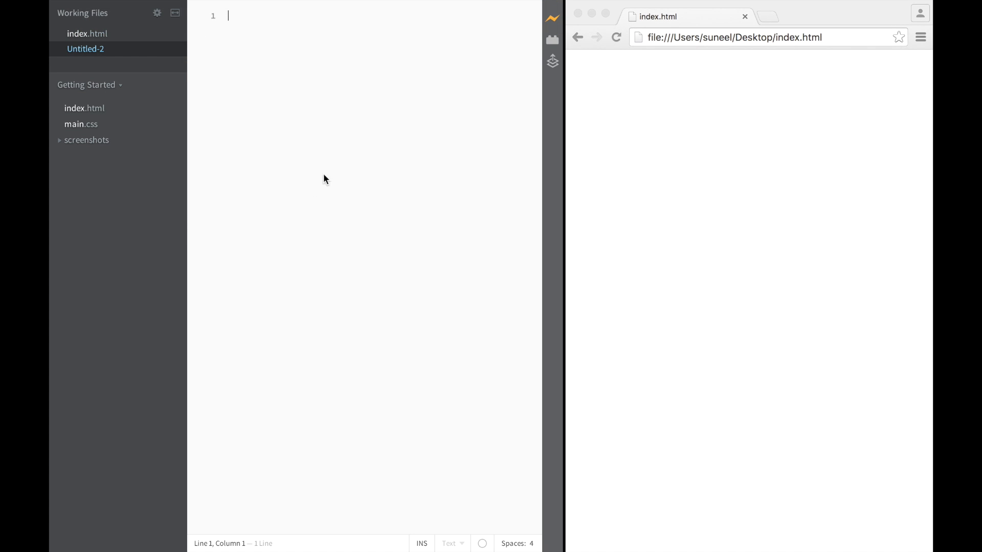
{"action": "mouse_move", "coordinate": [106, 54]}
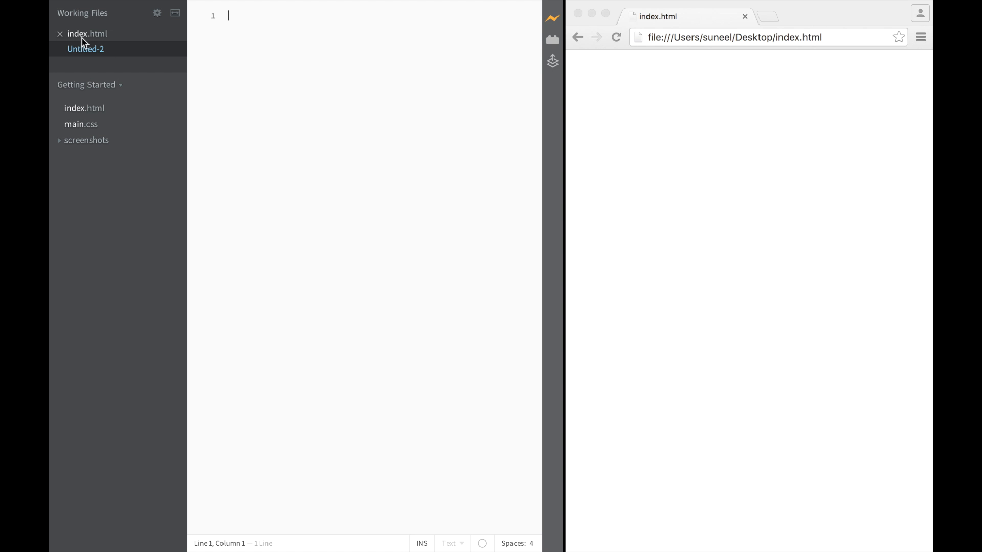
Return to index.html and write the <!DOCTYPE html> declaration on line 1.
{"action": "left_click", "coordinate": [85, 49]}
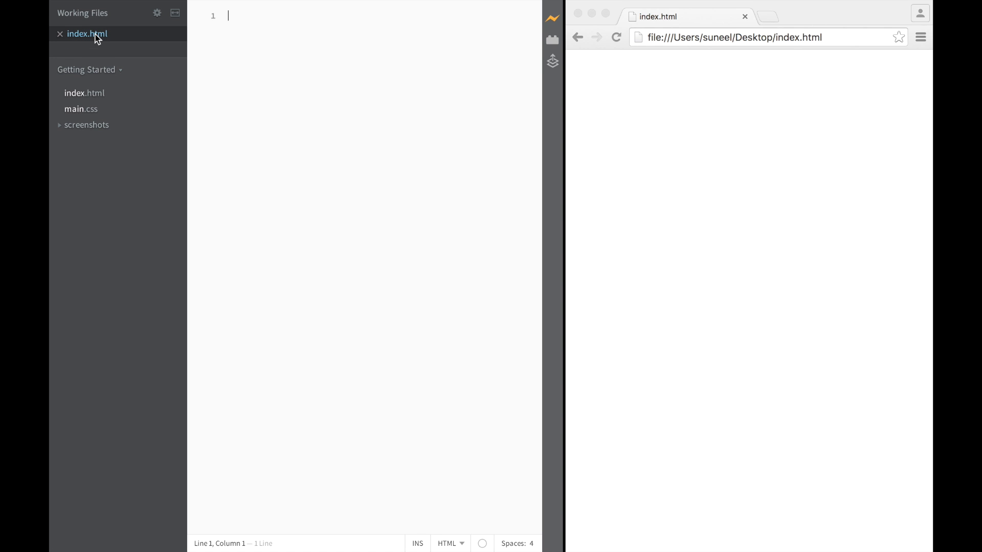
{"action": "mouse_move", "coordinate": [91, 41]}
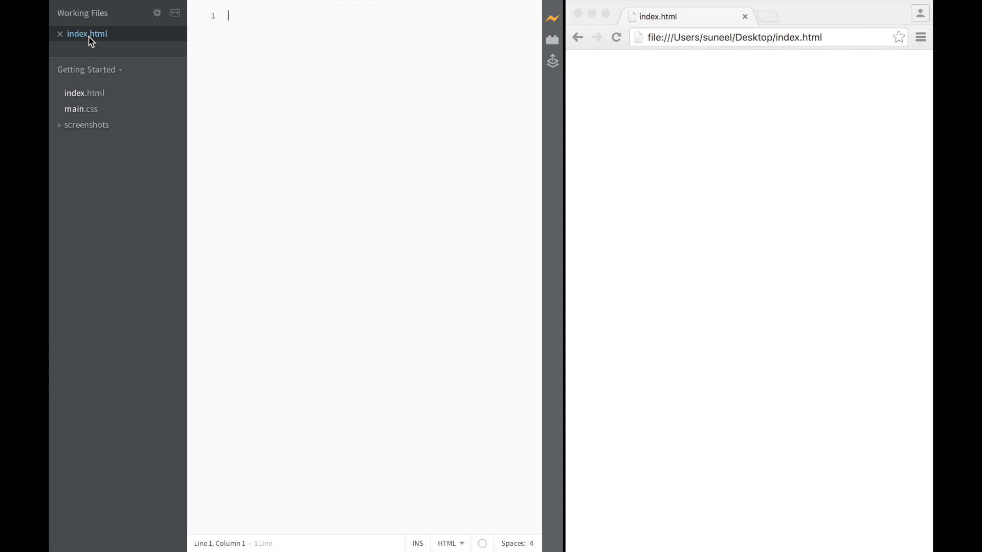
{"action": "mouse_move", "coordinate": [551, 19]}
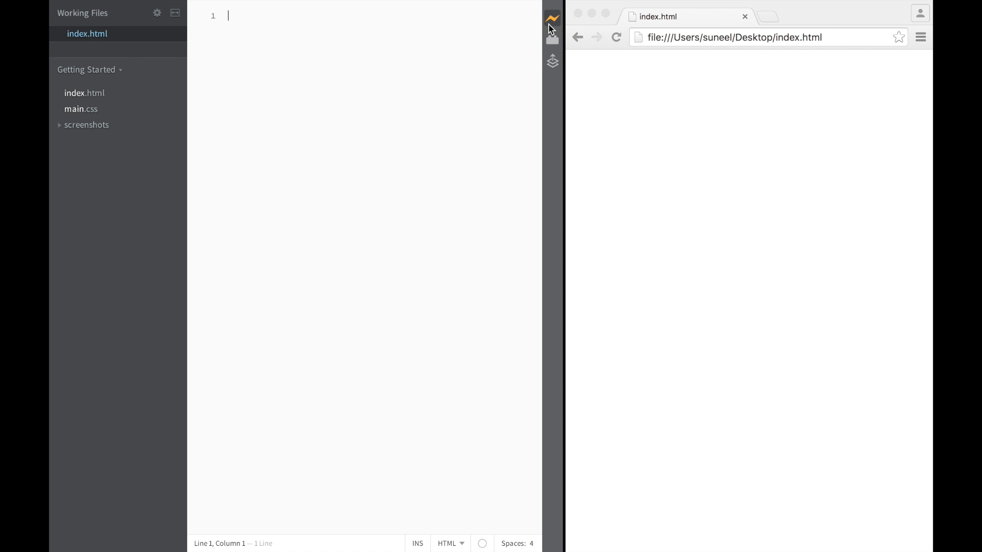
{"action": "mouse_move", "coordinate": [552, 19]}
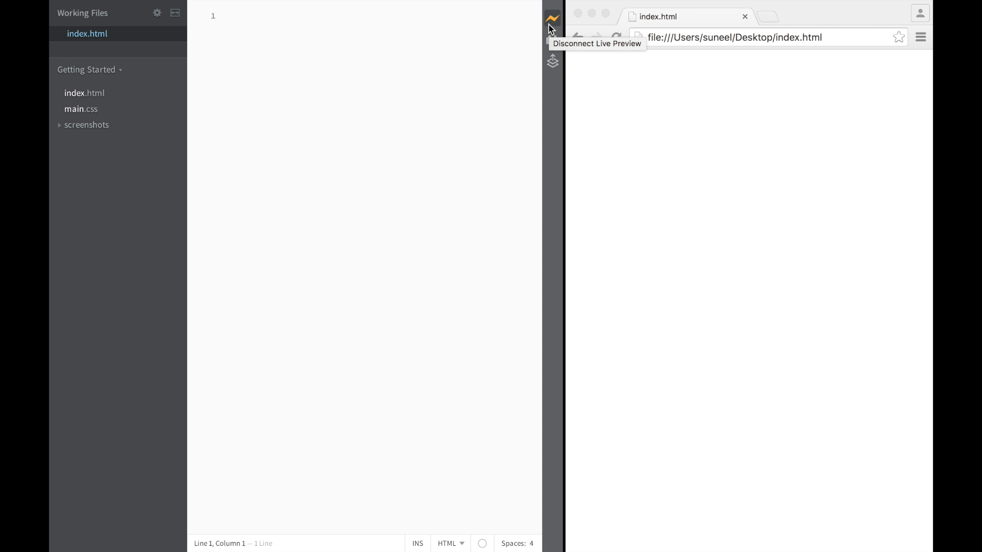
{"action": "mouse_move", "coordinate": [702, 182]}
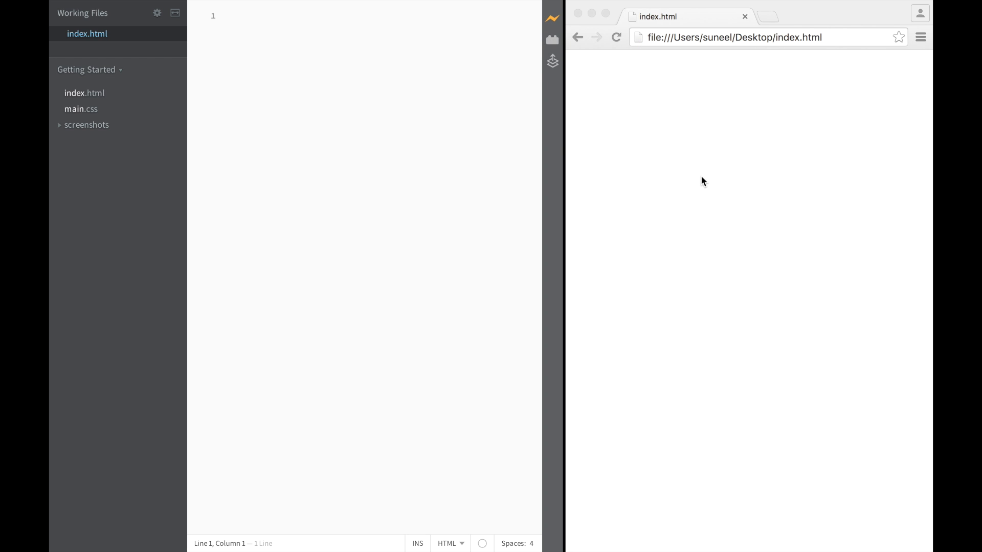
{"action": "mouse_move", "coordinate": [274, 90]}
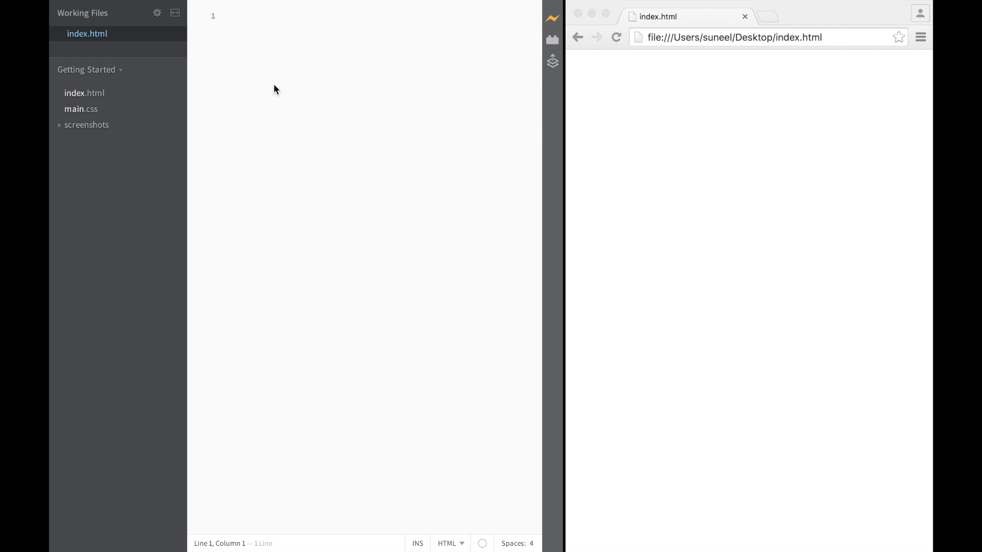
{"action": "mouse_move", "coordinate": [724, 143]}
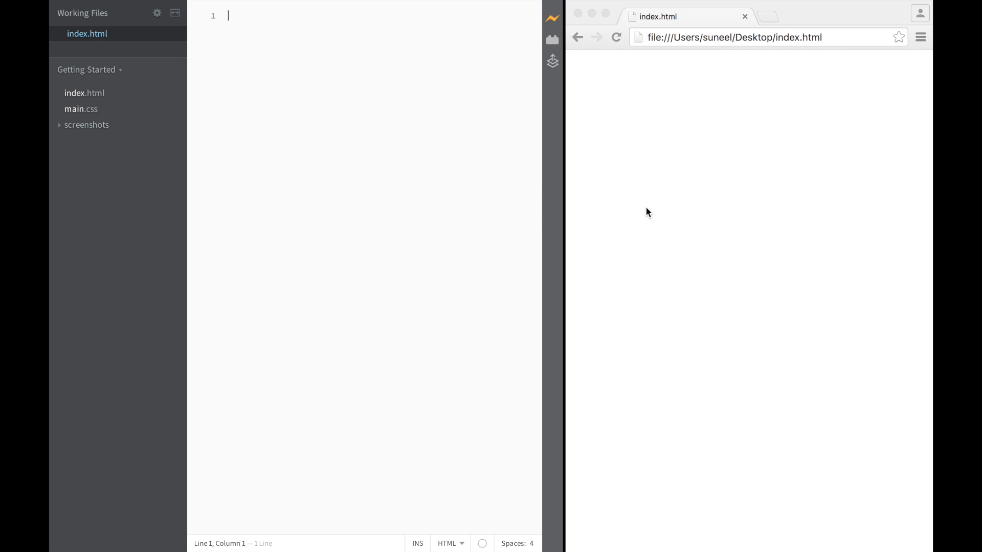
{"action": "mouse_move", "coordinate": [80, 93]}
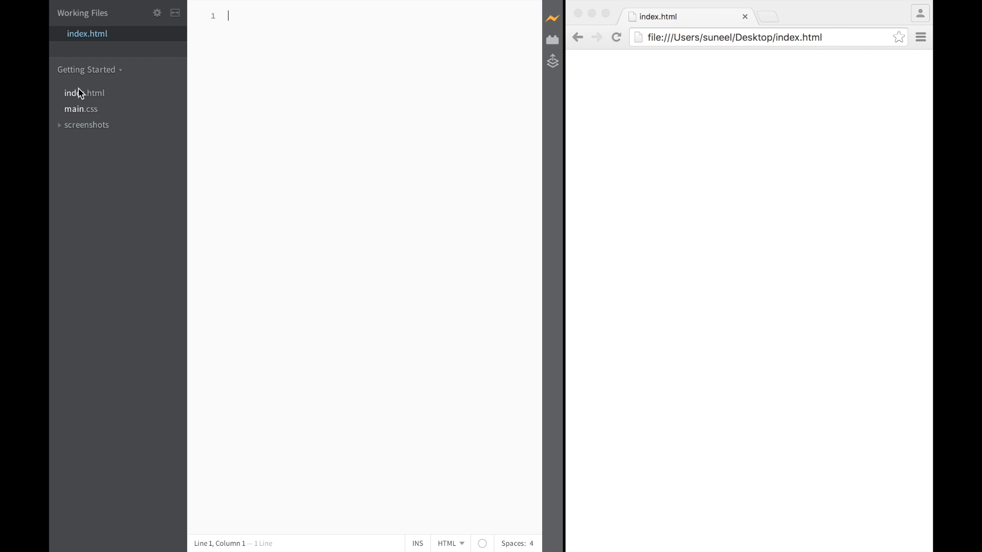
{"action": "mouse_move", "coordinate": [454, 150]}
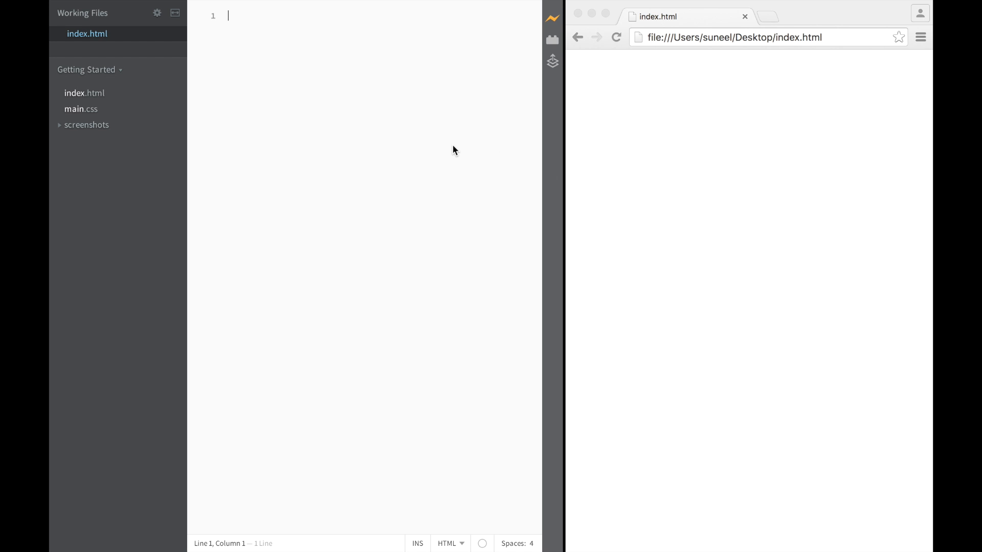
{"action": "type", "text": "<"}
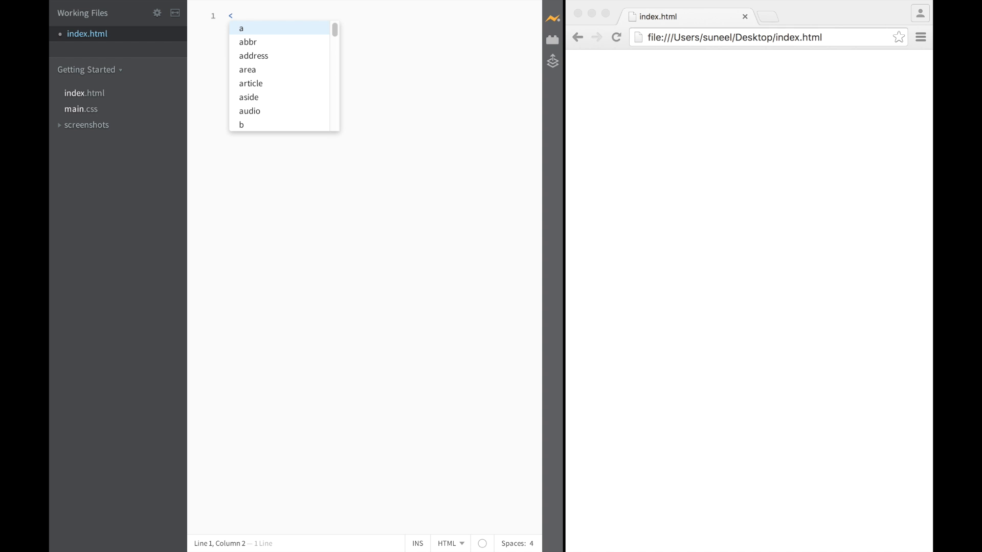
{"action": "type", "text": "!"}
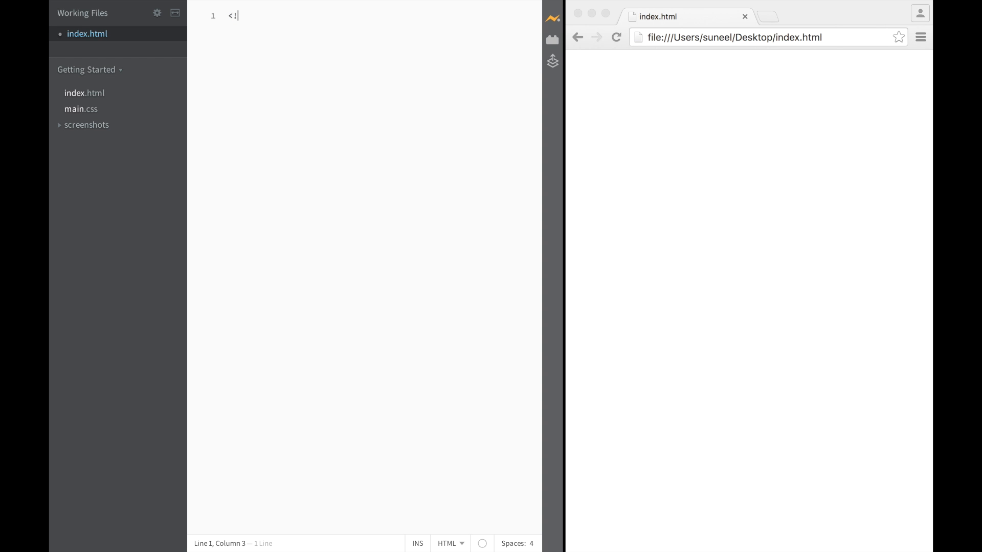
{"action": "type", "text": "DOCT"}
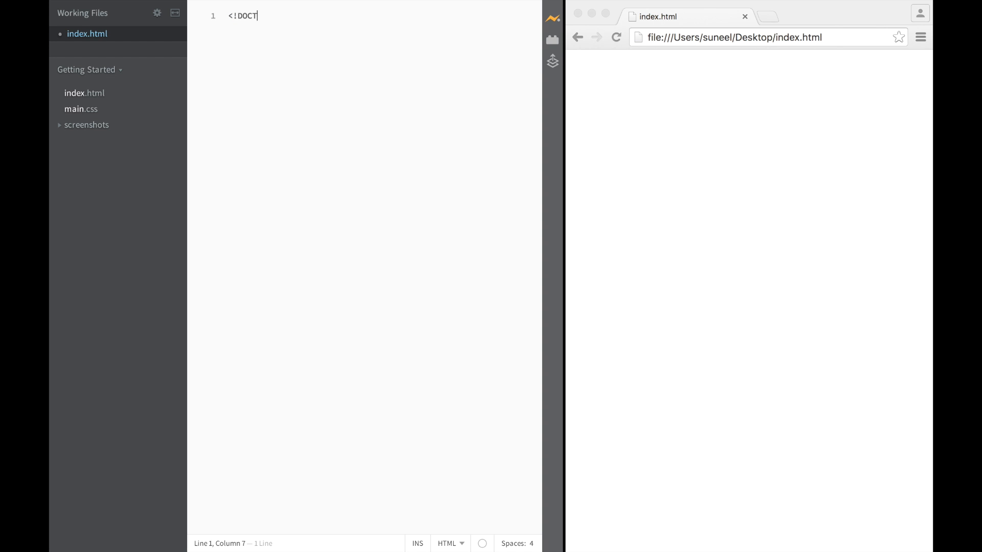
{"action": "type", "text": "YPE"}
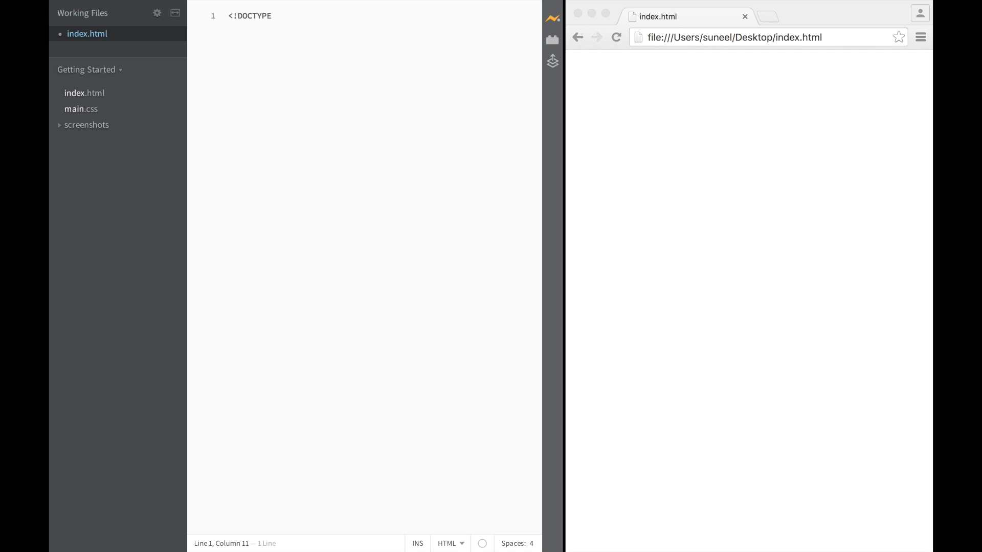
{"action": "type", "text": "html"}
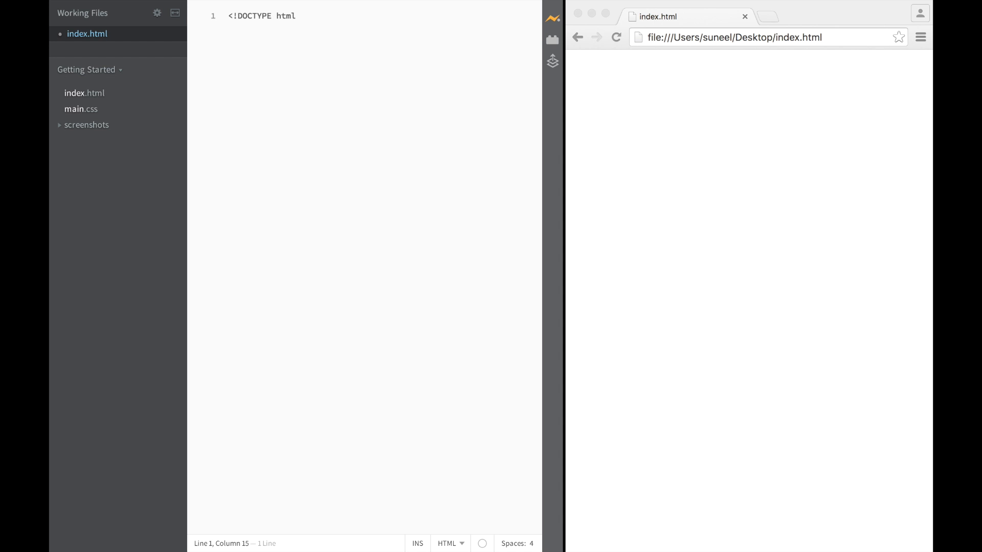
{"action": "type", "text": ">"}
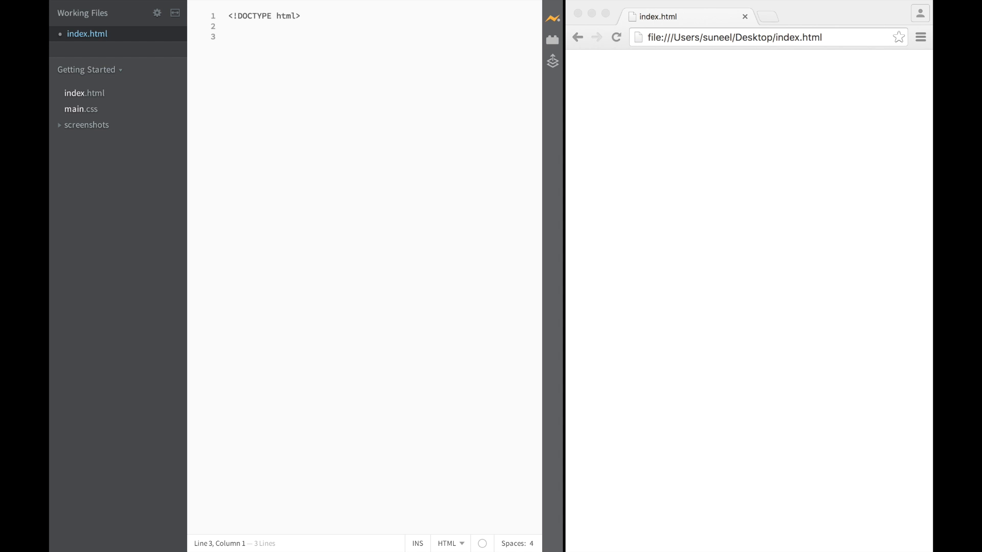
{"action": "mouse_move", "coordinate": [743, 135]}
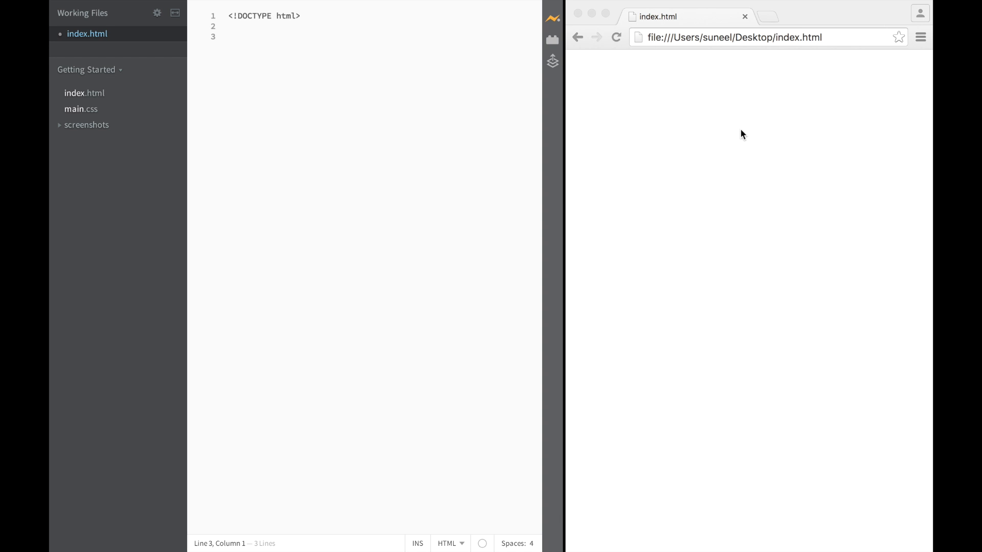
{"action": "mouse_move", "coordinate": [614, 103]}
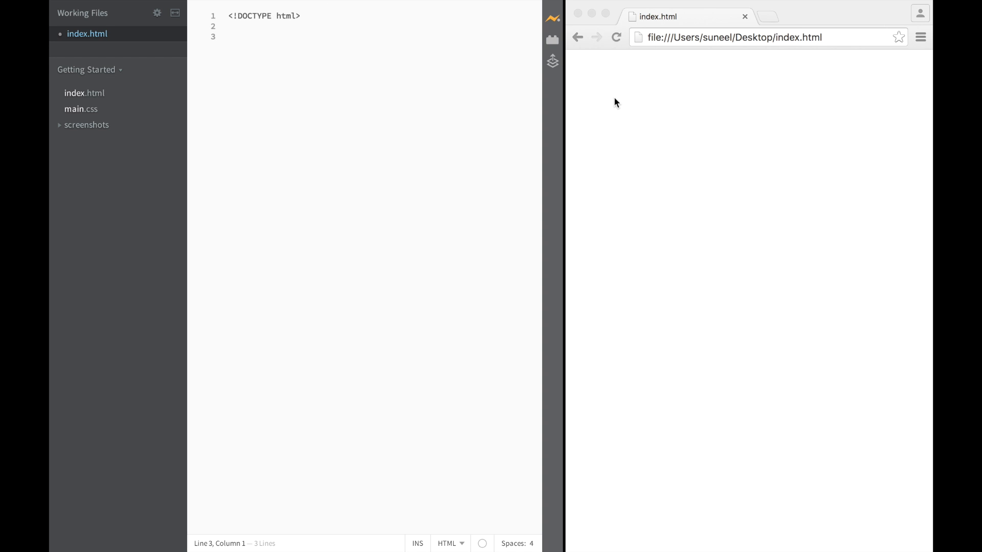
{"action": "mouse_move", "coordinate": [440, 86]}
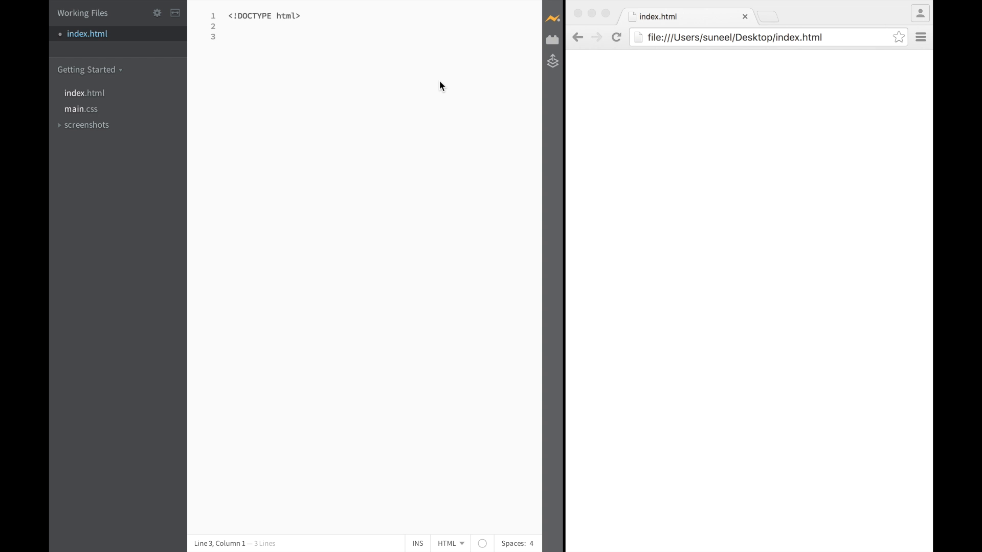
Add an <html> element with auto-closed </html> and blank lines between the tags.
{"action": "type", "text": "<html"}
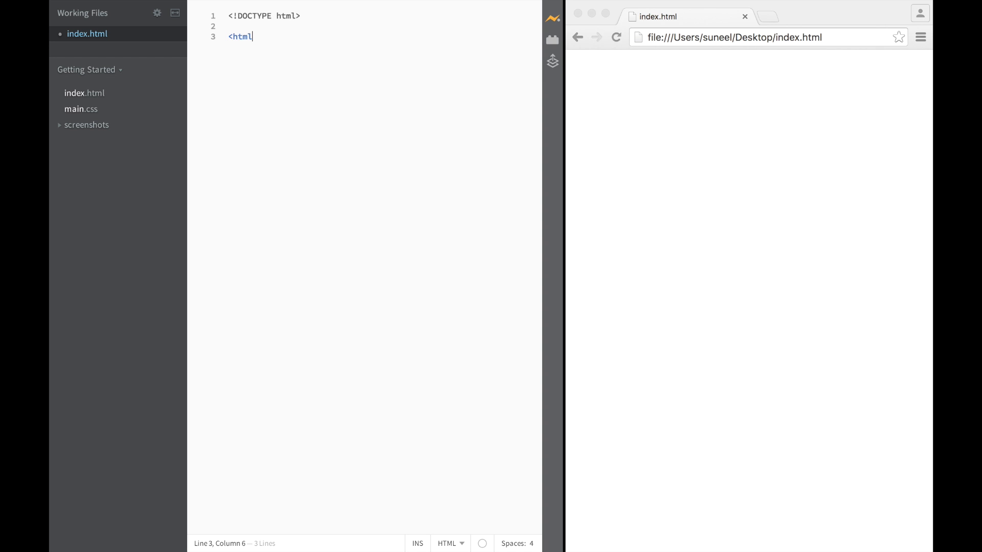
{"action": "type", "text": ">"}
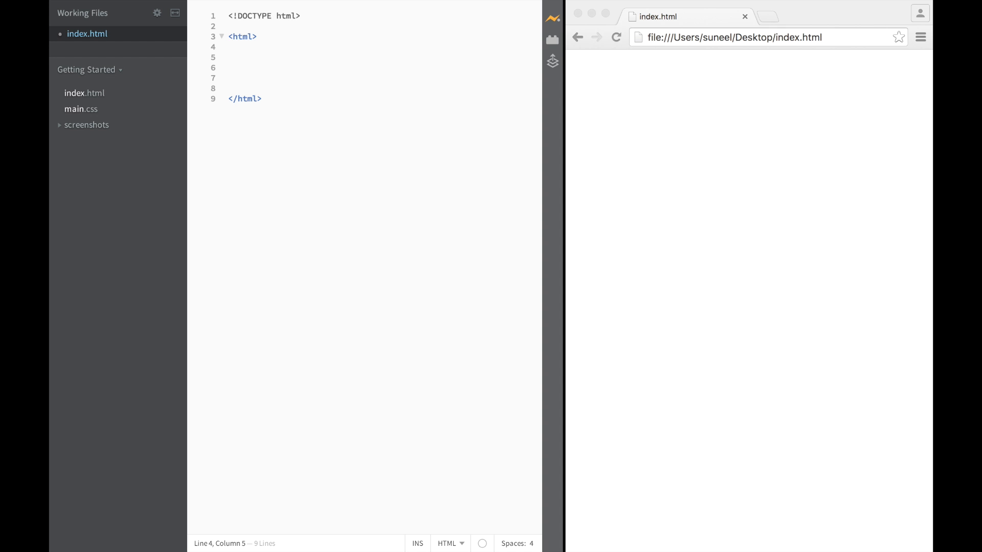
{"action": "left_click", "coordinate": [228, 46]}
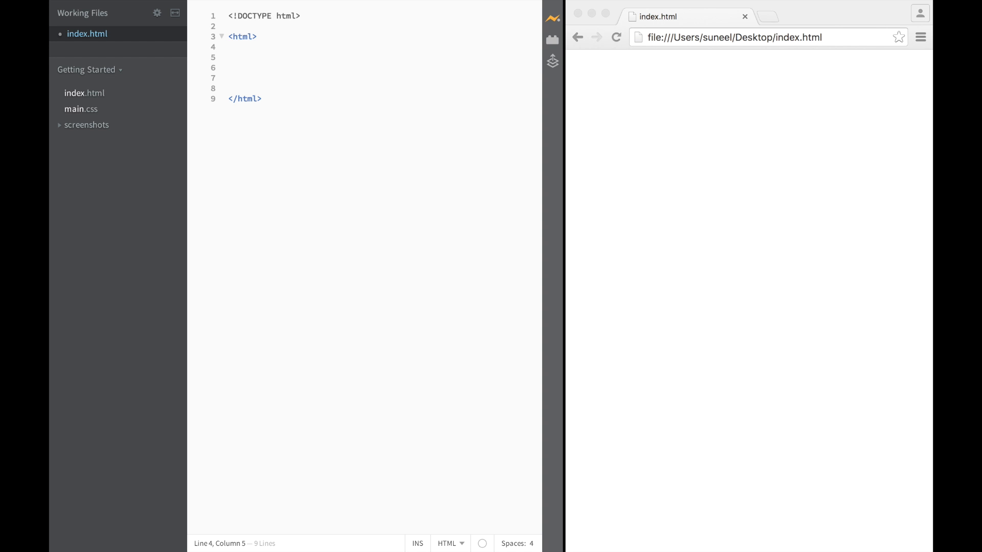
{"action": "left_click", "coordinate": [229, 47]}
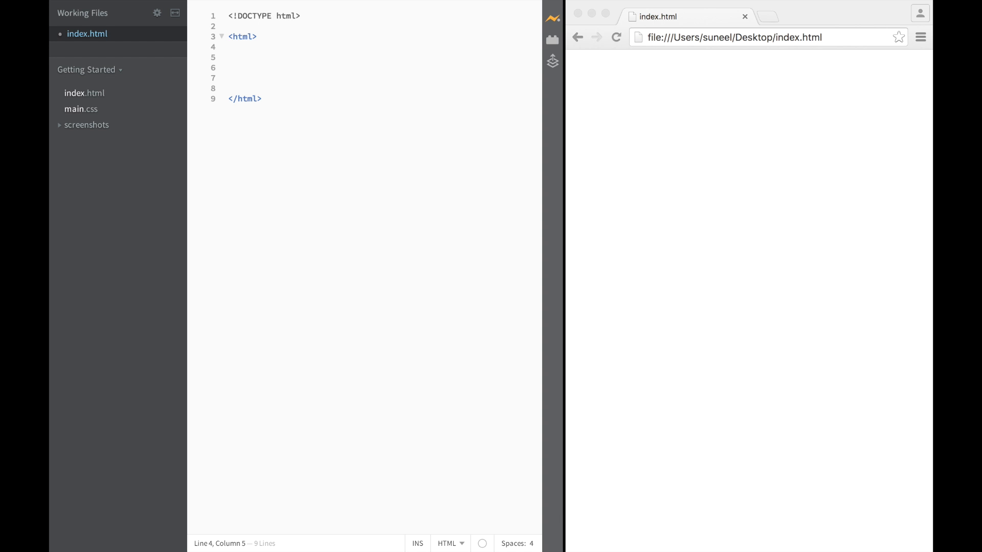
{"action": "left_click", "coordinate": [247, 47]}
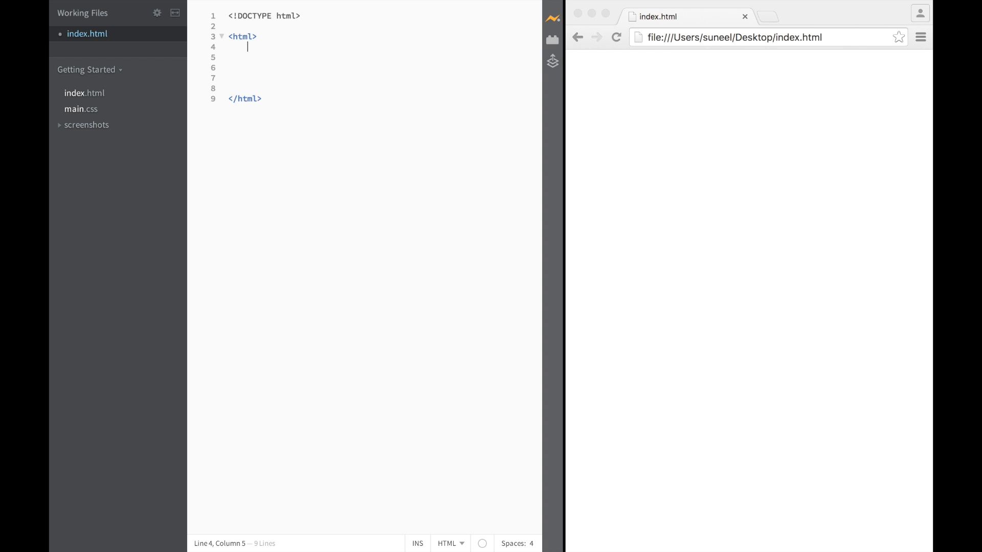
Insert a head element containing the title 'This is my webpage'.
{"action": "type", "text": "<h"}
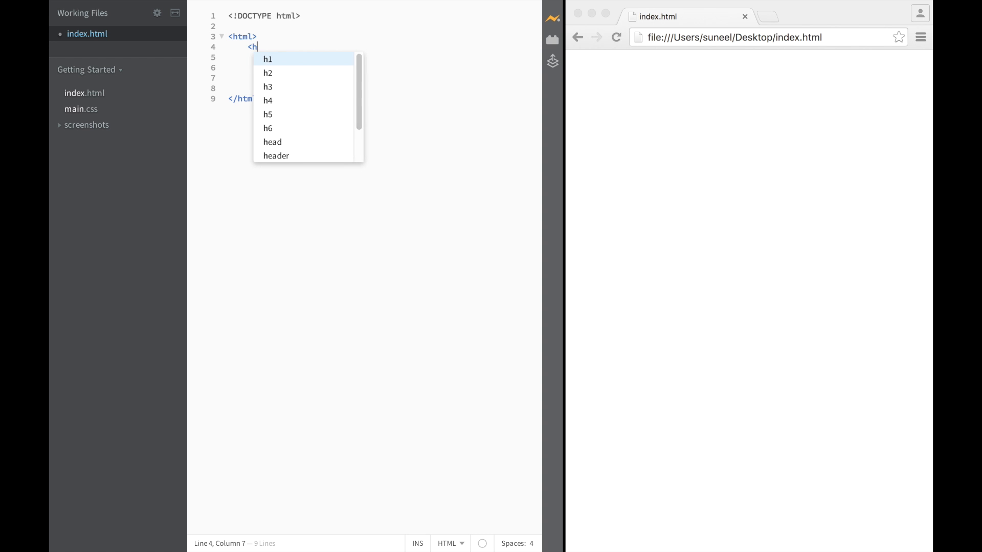
{"action": "left_click", "coordinate": [272, 142]}
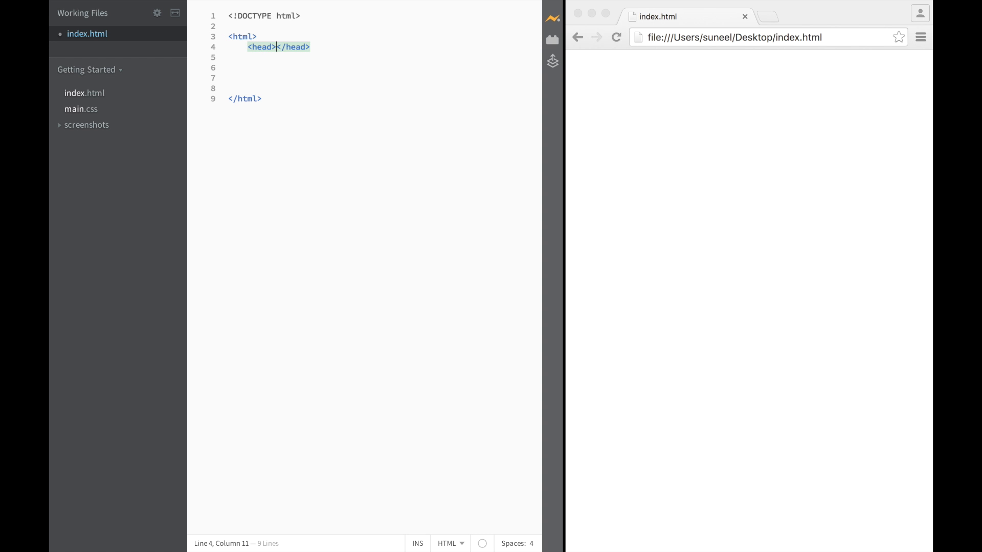
{"action": "key", "text": "enter"}
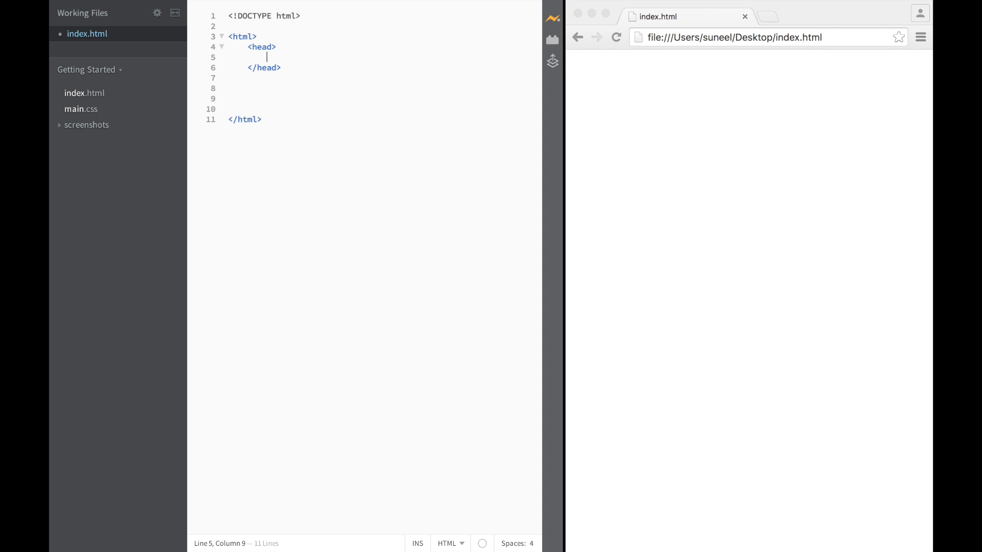
{"action": "type", "text": "<title>T</title>"}
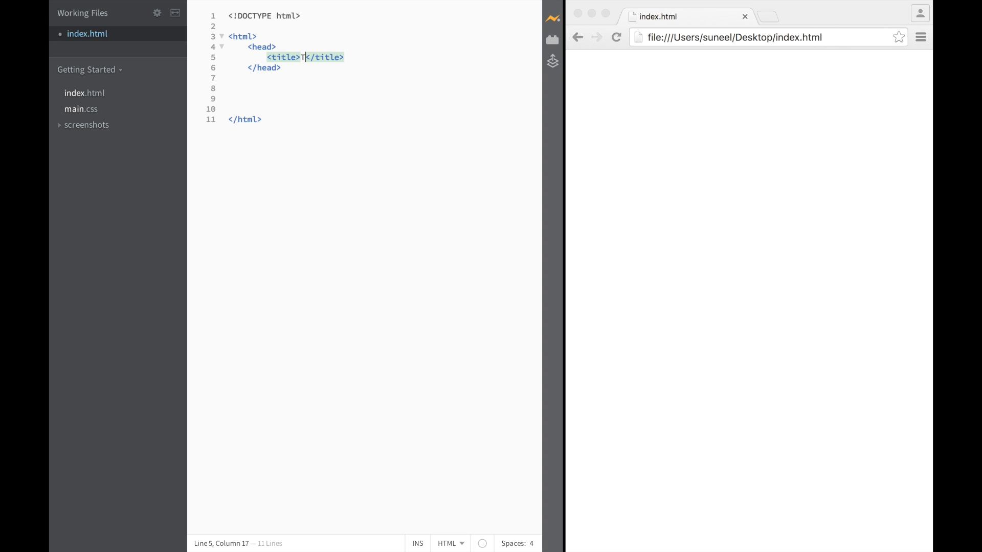
{"action": "type", "text": "his is my web"}
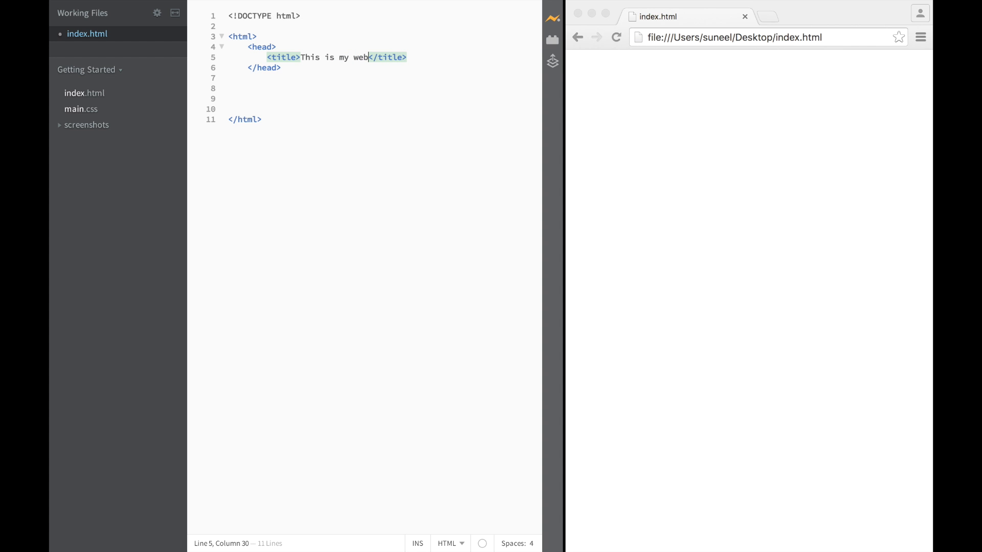
{"action": "type", "text": "page"}
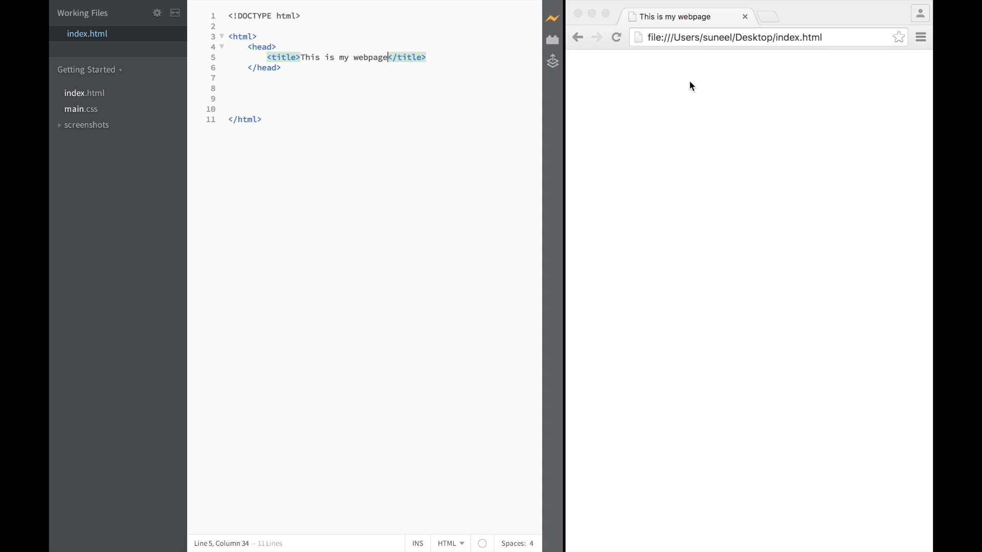
{"action": "mouse_move", "coordinate": [657, 21]}
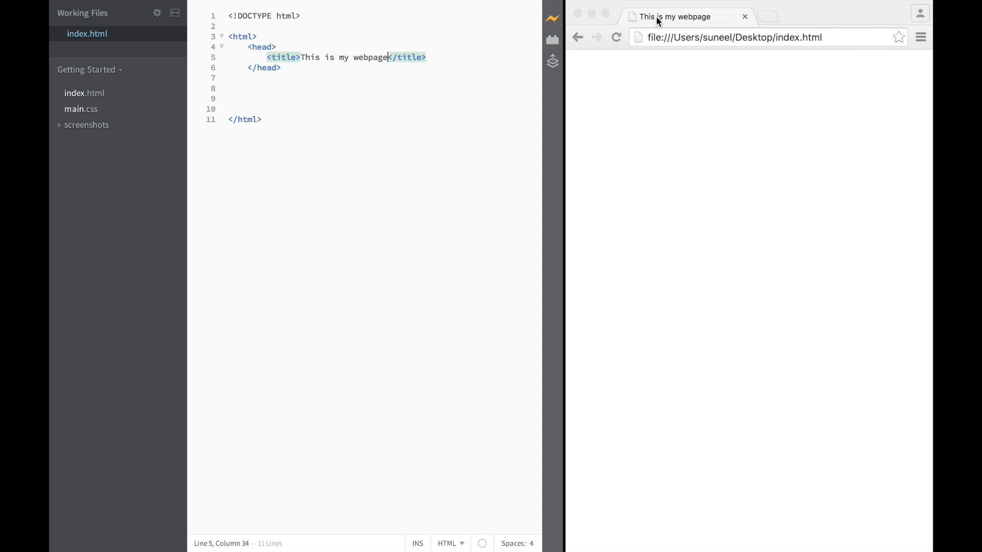
{"action": "mouse_move", "coordinate": [708, 24]}
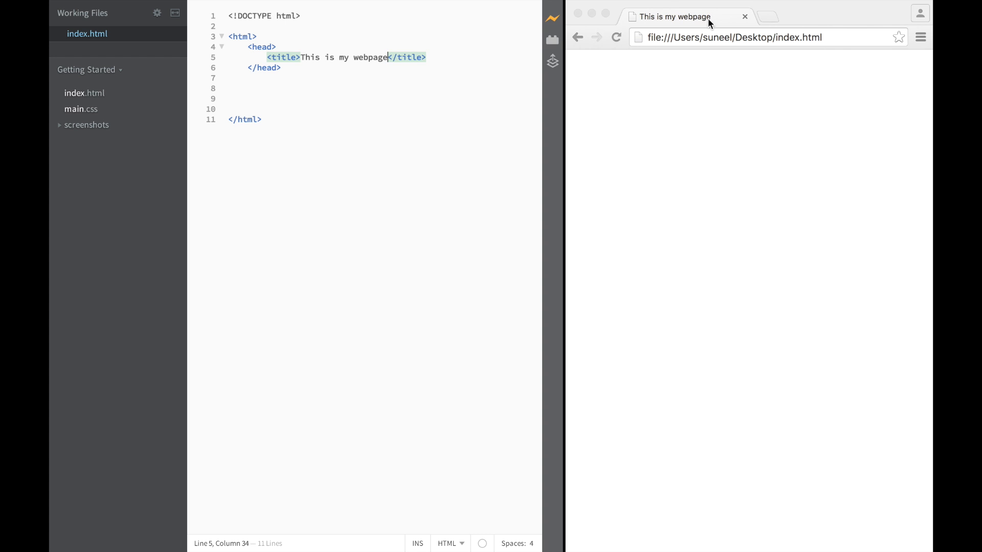
{"action": "mouse_move", "coordinate": [666, 25]}
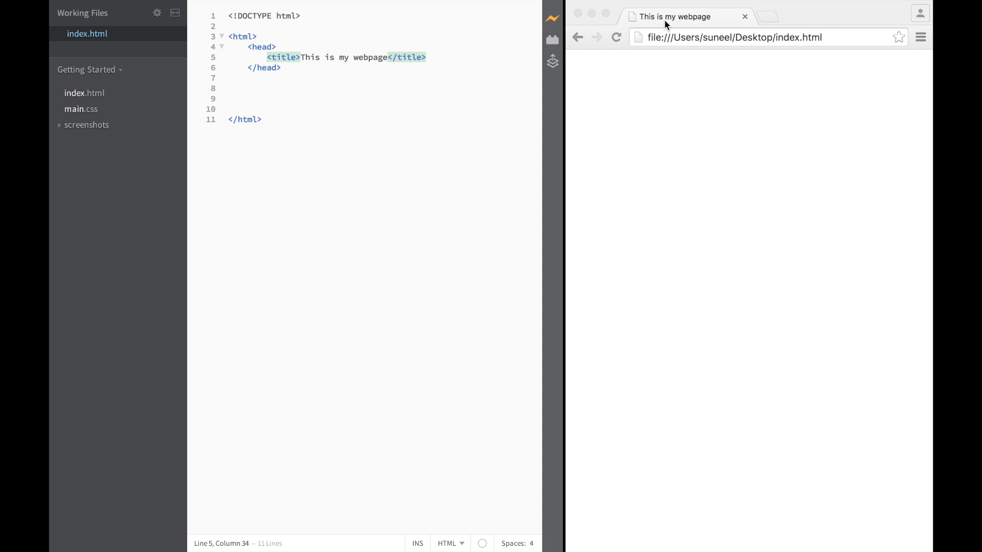
{"action": "mouse_move", "coordinate": [750, 214]}
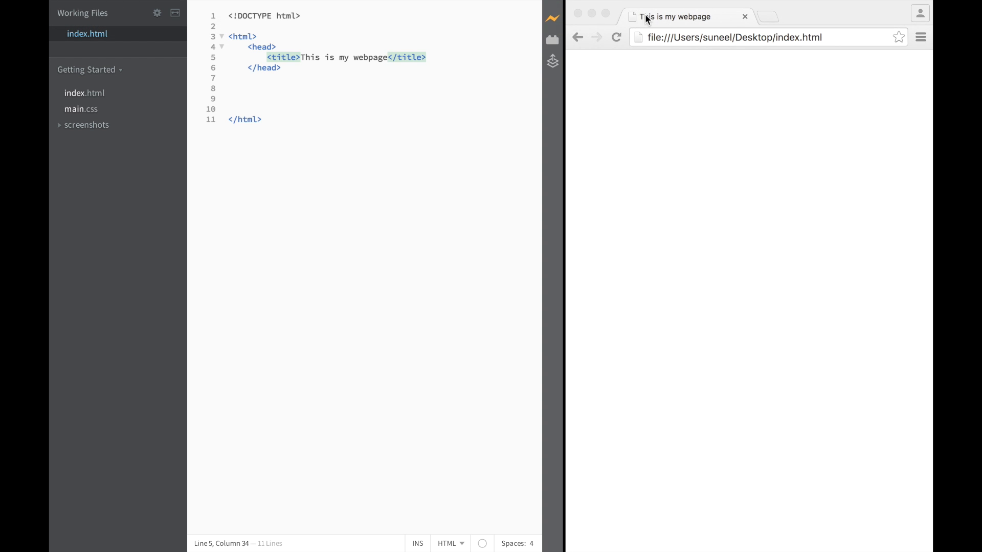
{"action": "mouse_move", "coordinate": [681, 28]}
{"action": "type", "text": "<body></body>"}
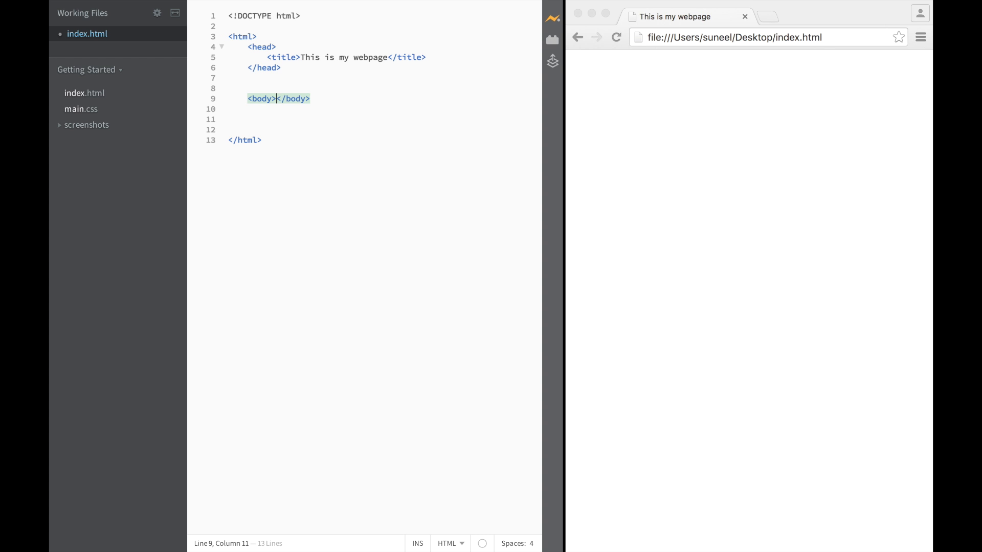
Write the heading <h1>This is a title</h1> inside the body.
{"action": "key", "text": "Enter"}
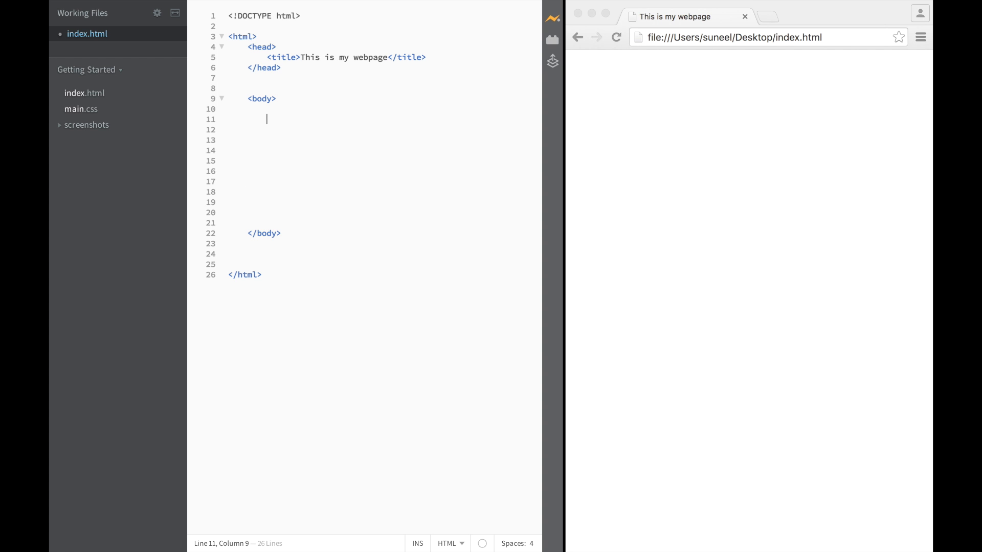
{"action": "mouse_move", "coordinate": [286, 88]}
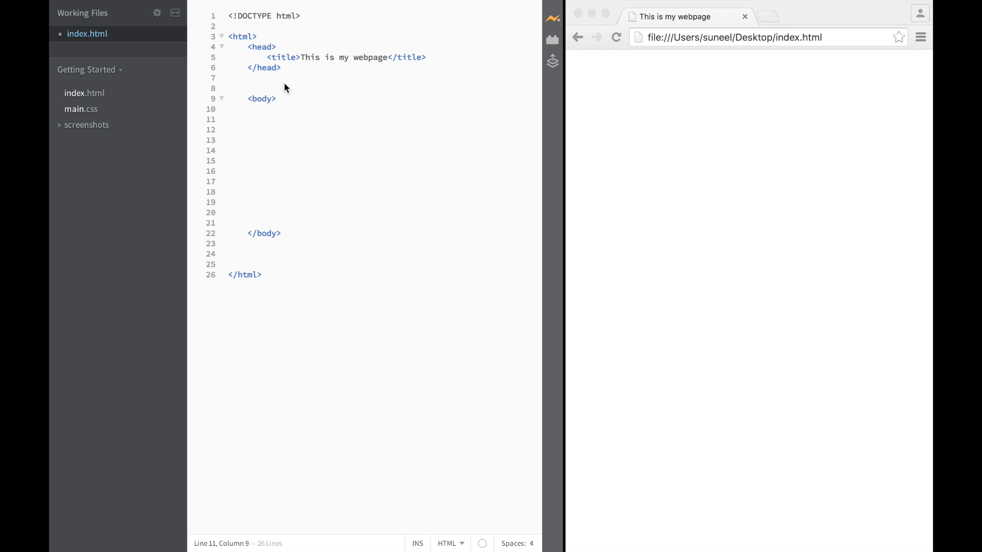
{"action": "mouse_move", "coordinate": [279, 154]}
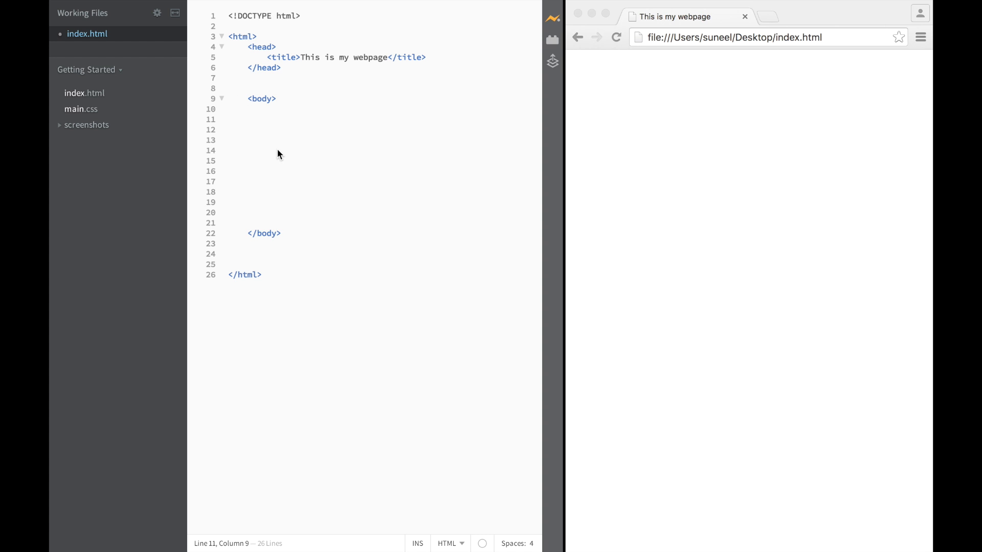
{"action": "type", "text": "<h1>This is</h1>"}
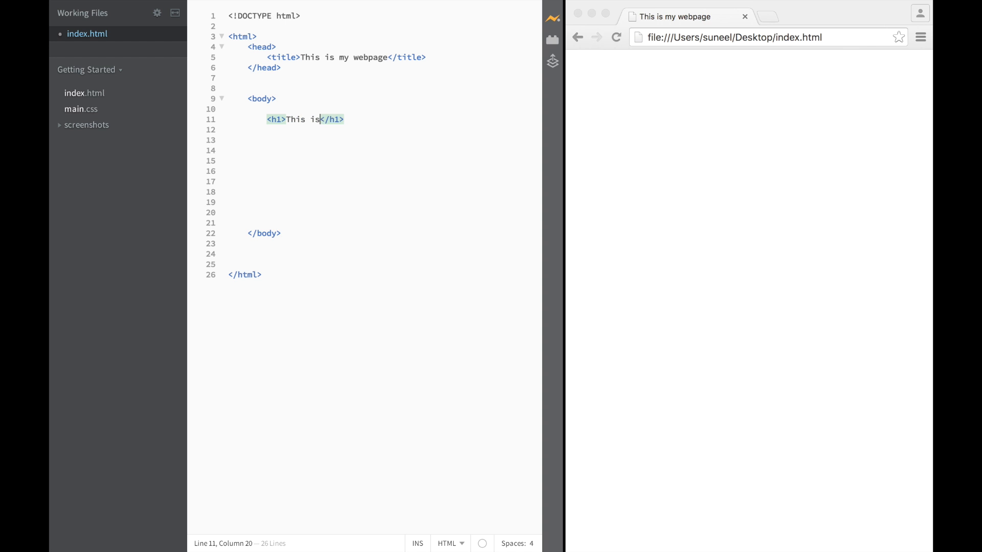
{"action": "type", "text": "a ti"}
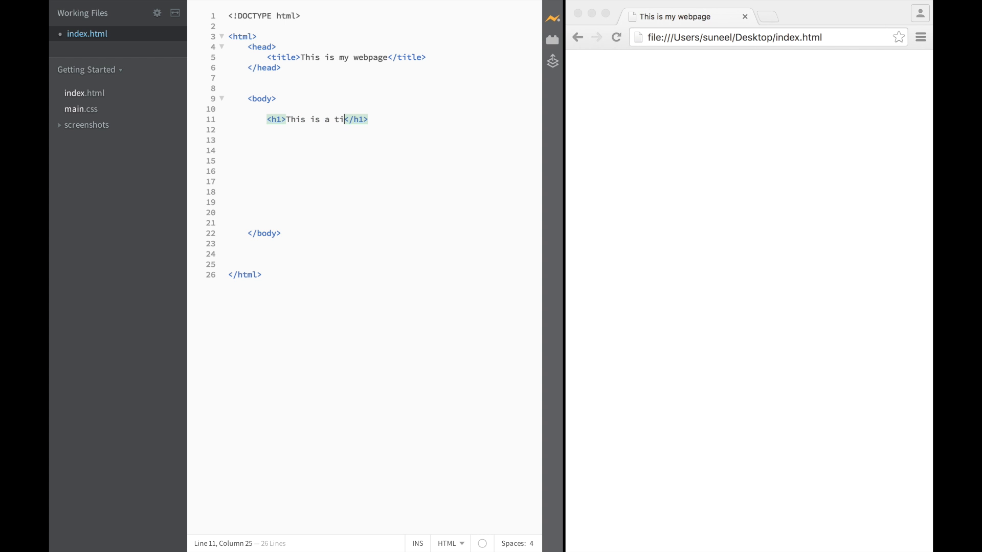
{"action": "type", "text": "tle"}
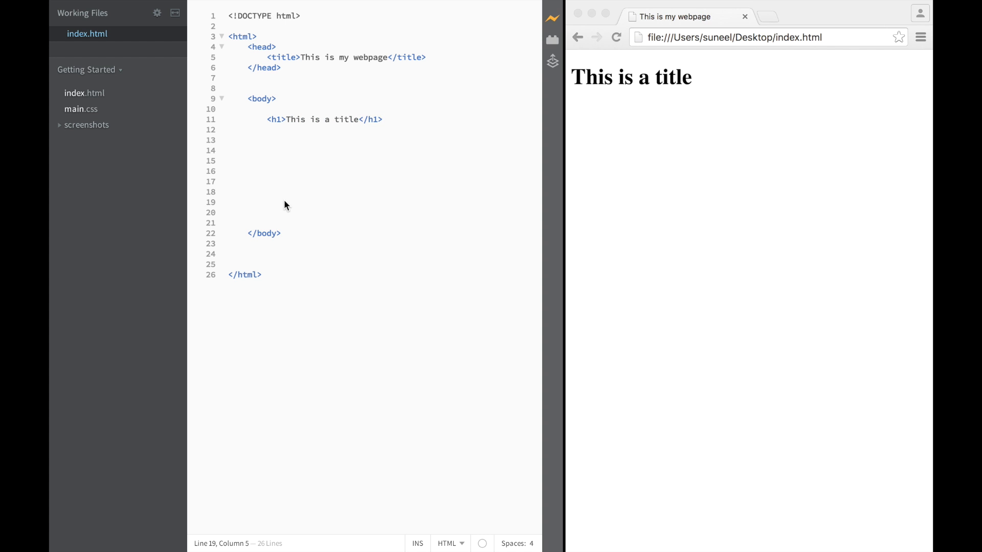
{"action": "mouse_move", "coordinate": [230, 169]}
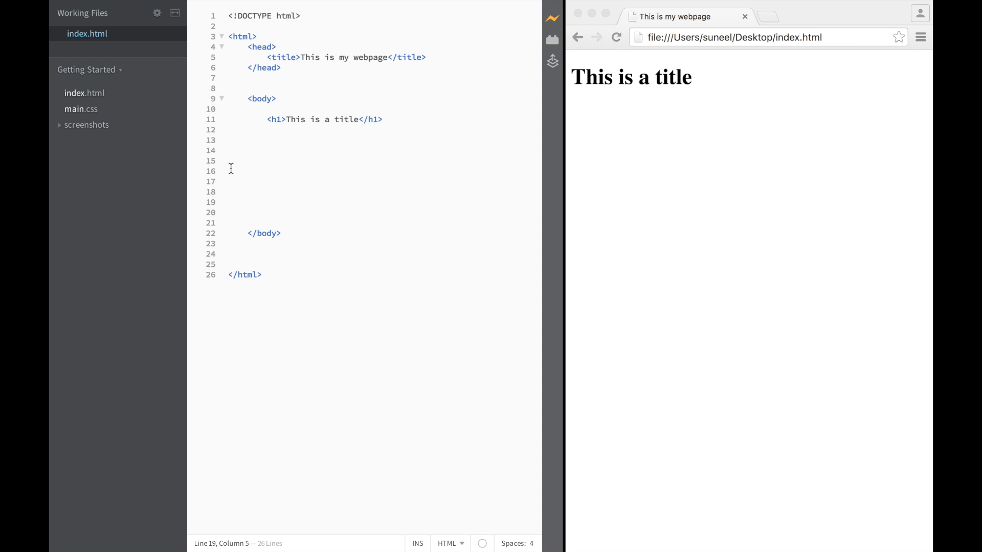
Add <h2>This is a subtitle</h2> and <p>This is normal text</p> on the following lines.
{"action": "left_click", "coordinate": [267, 130]}
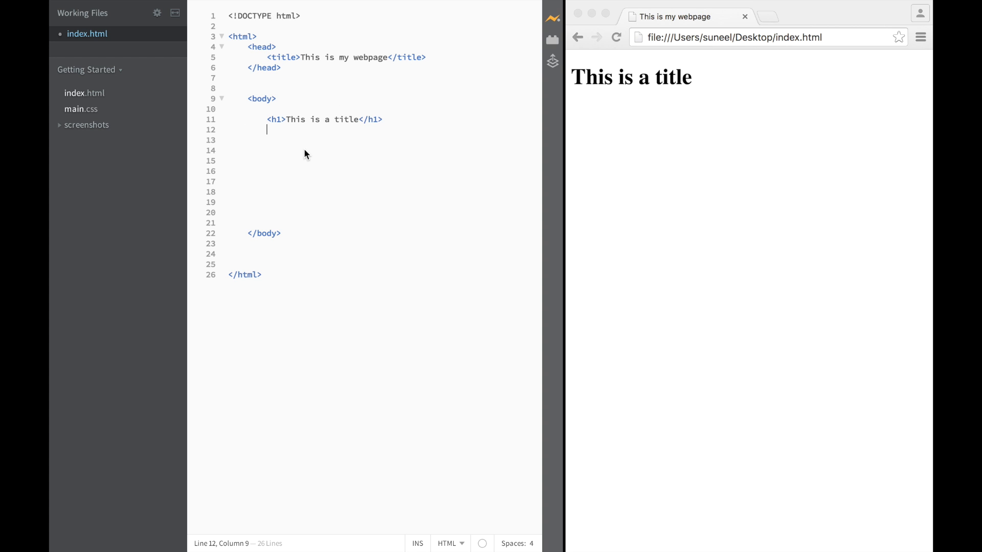
{"action": "type", "text": "<h2>T</h2>"}
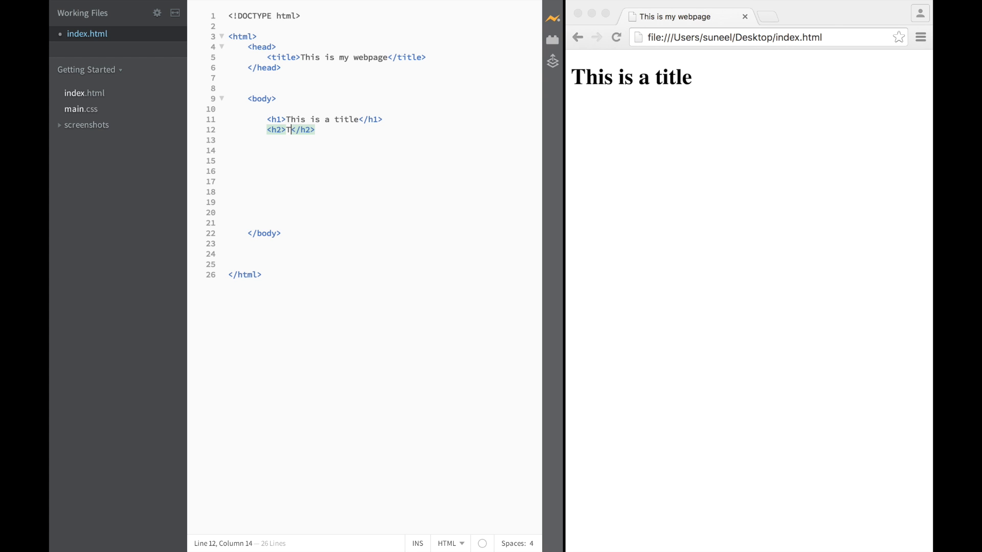
{"action": "type", "text": "his is a subt"}
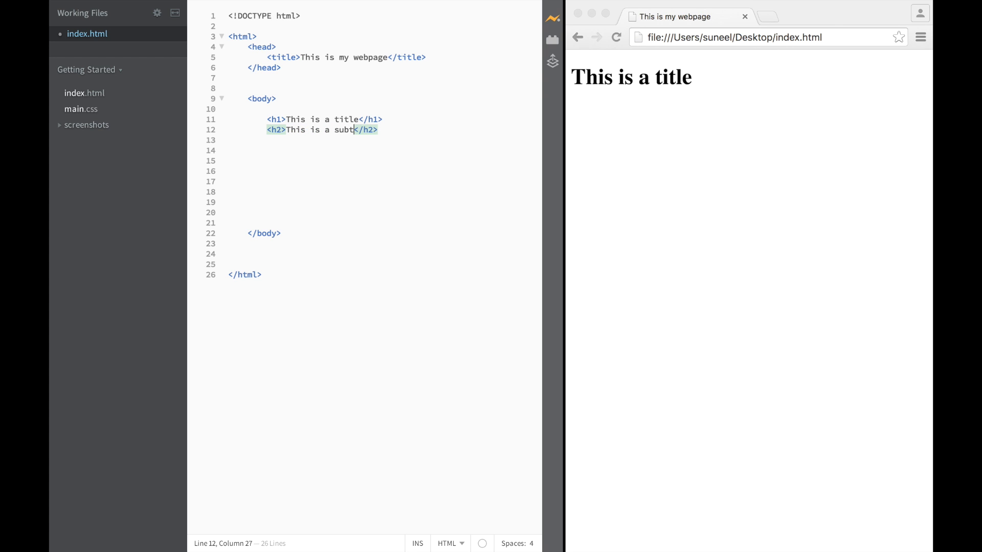
{"action": "type", "text": "itle"}
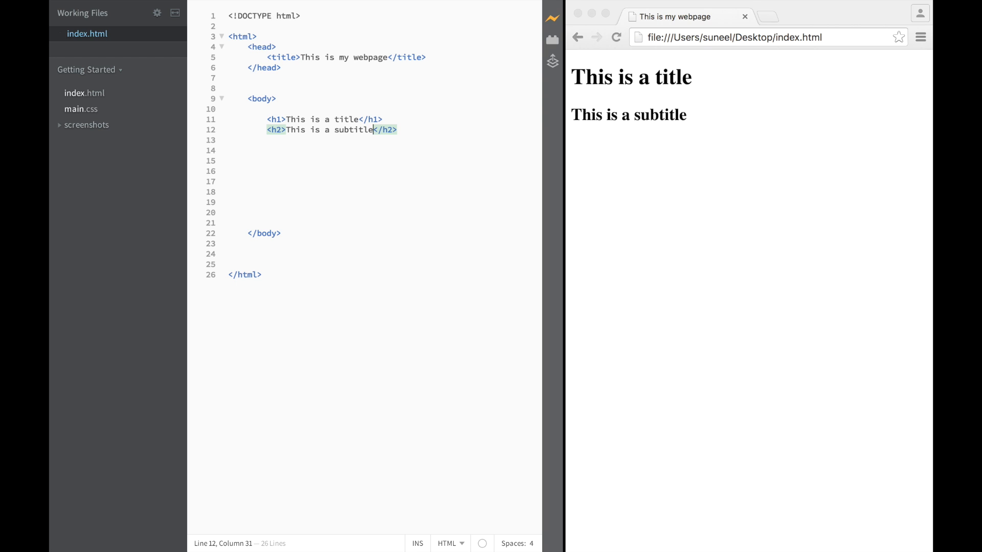
{"action": "mouse_move", "coordinate": [663, 123]}
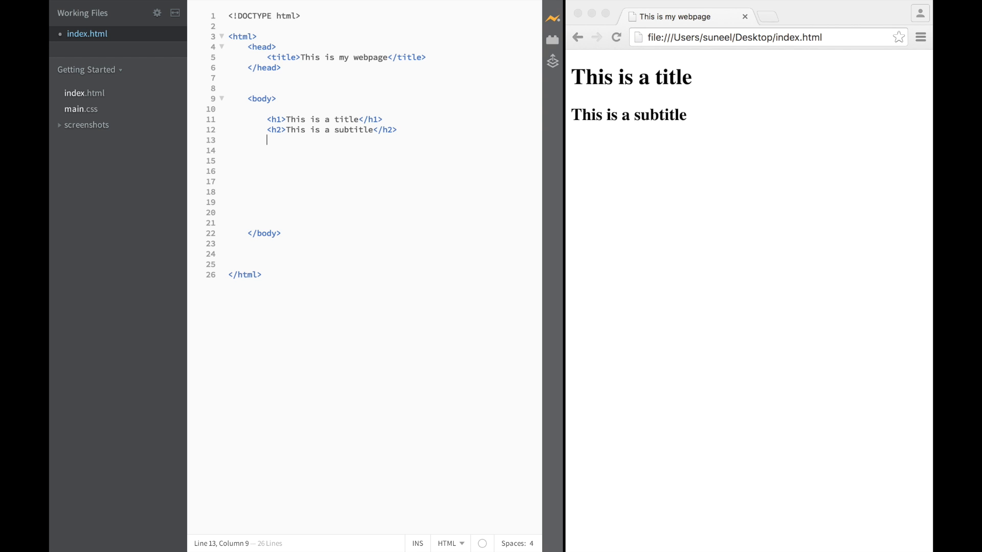
{"action": "type", "text": "<p>T</p>"}
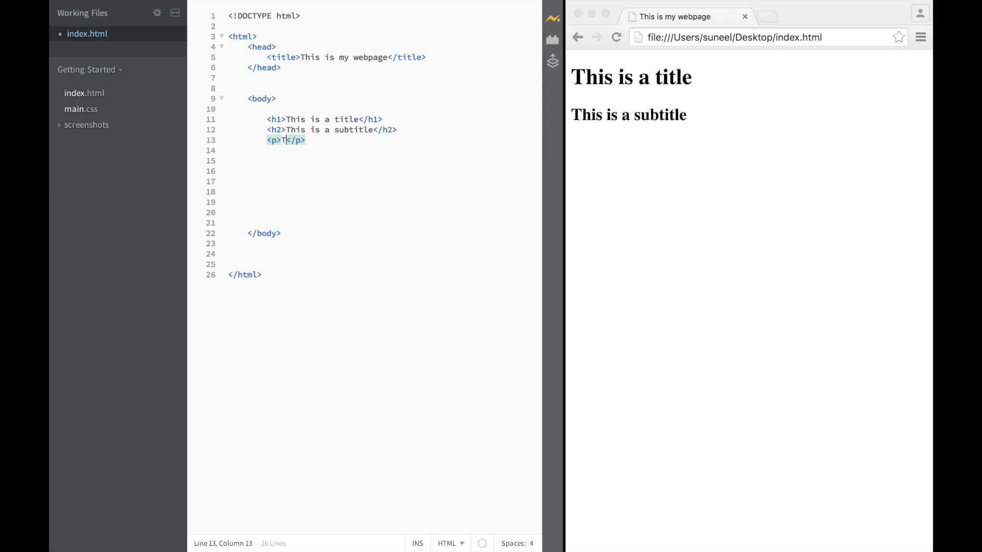
{"action": "type", "text": "his is n"}
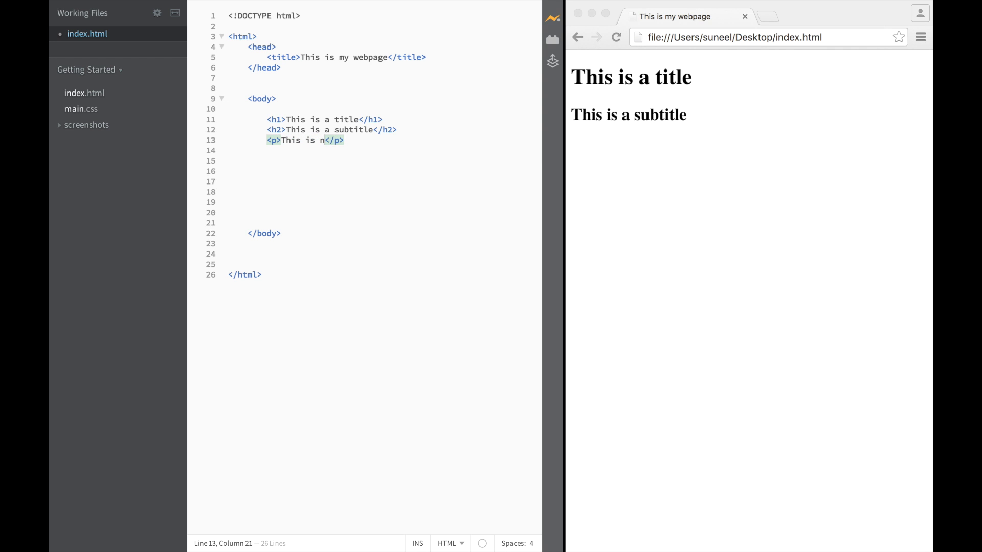
{"action": "type", "text": "ormal text"}
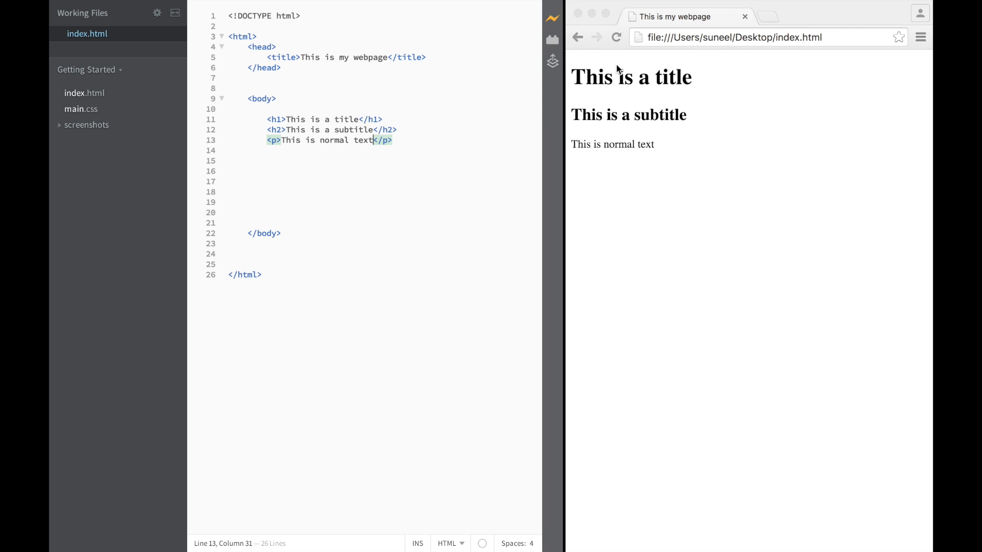
{"action": "mouse_move", "coordinate": [679, 155]}
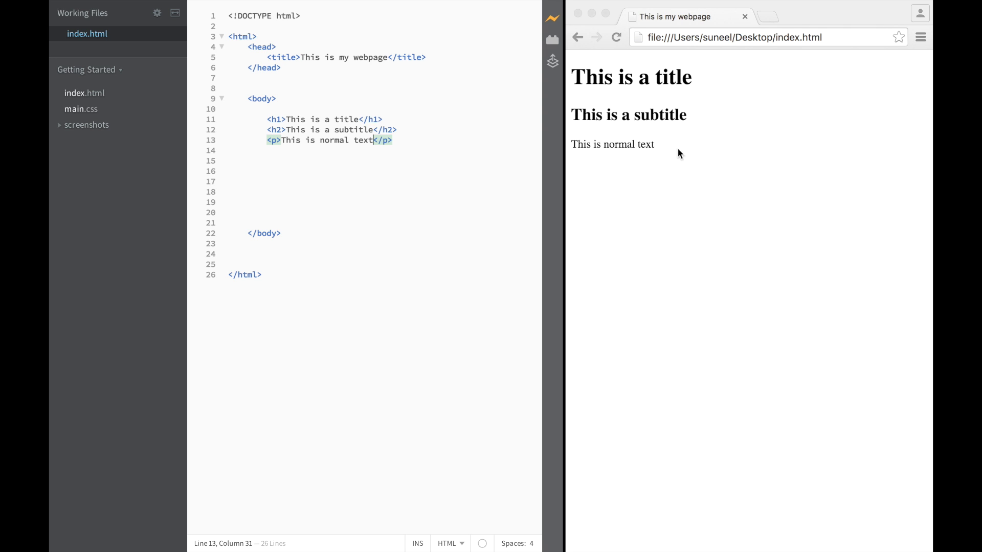
Start an <img src="" element on a new line below the paragraph.
{"action": "key", "text": "Enter"}
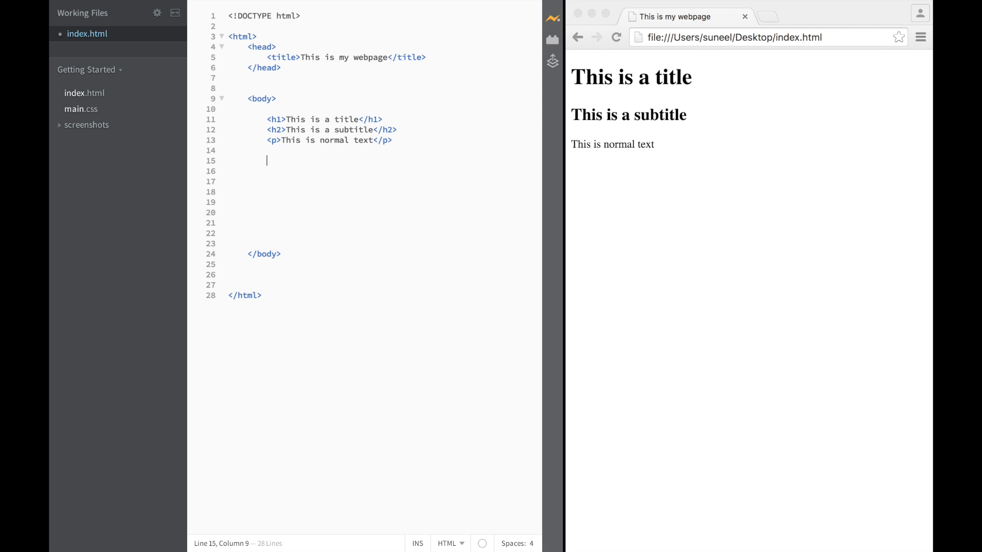
{"action": "key", "text": "Return"}
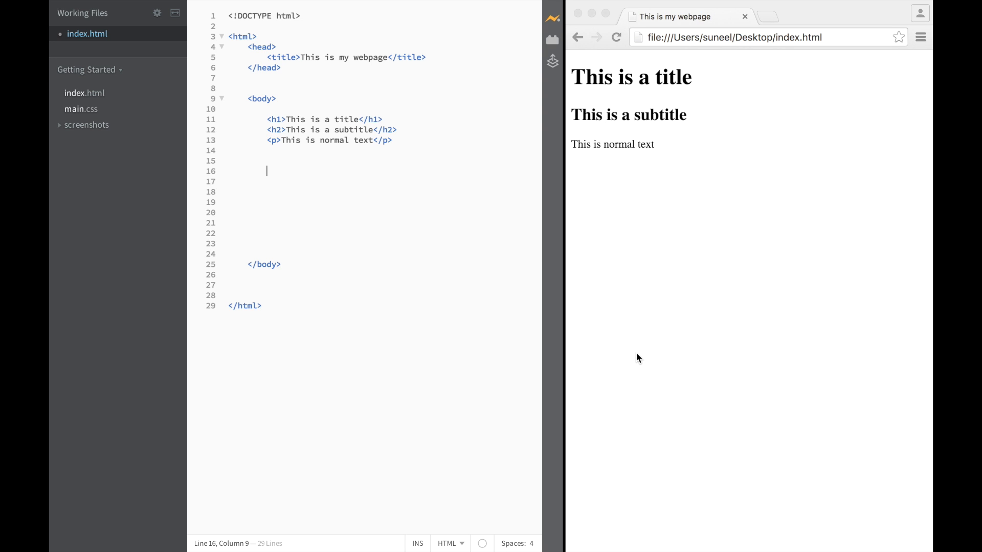
{"action": "mouse_move", "coordinate": [426, 158]}
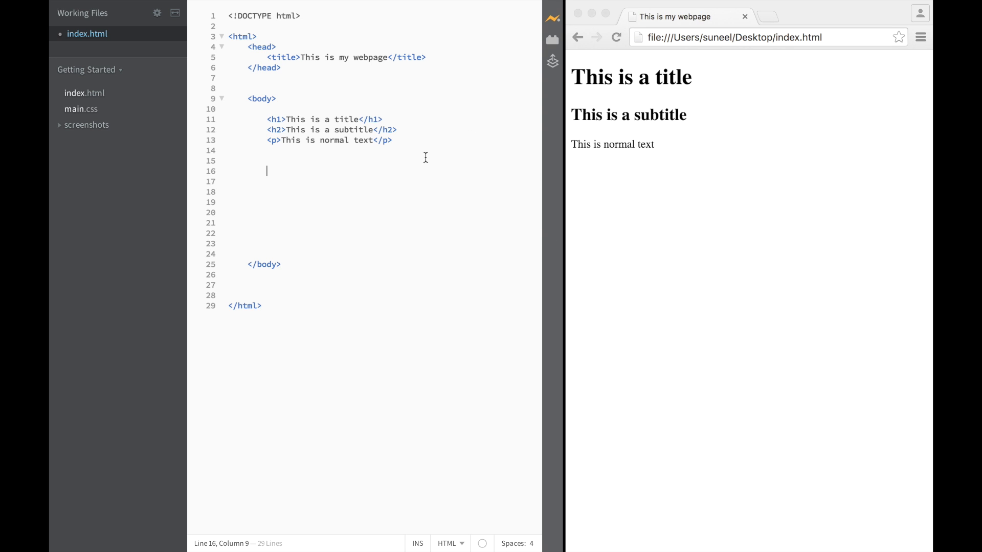
{"action": "mouse_move", "coordinate": [521, 196]}
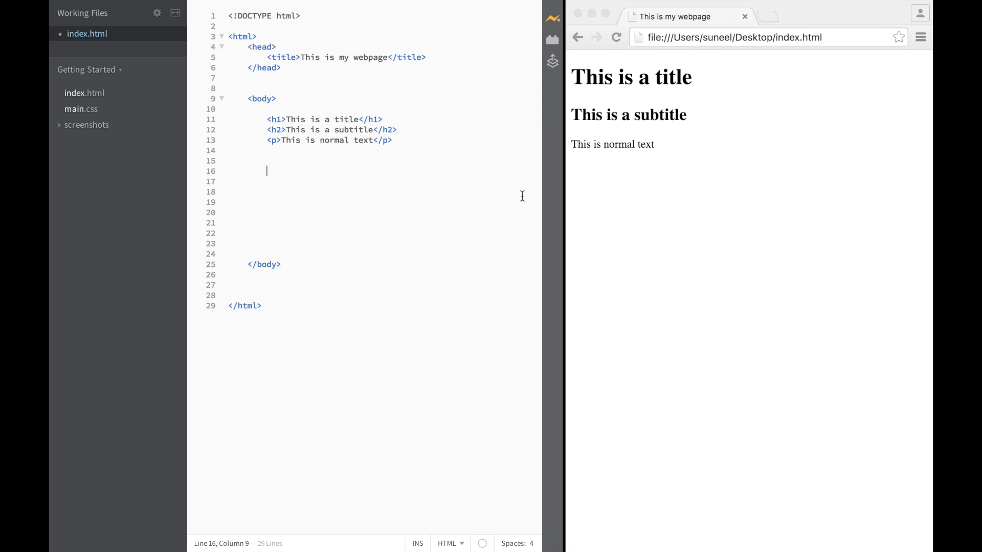
{"action": "mouse_move", "coordinate": [485, 170]}
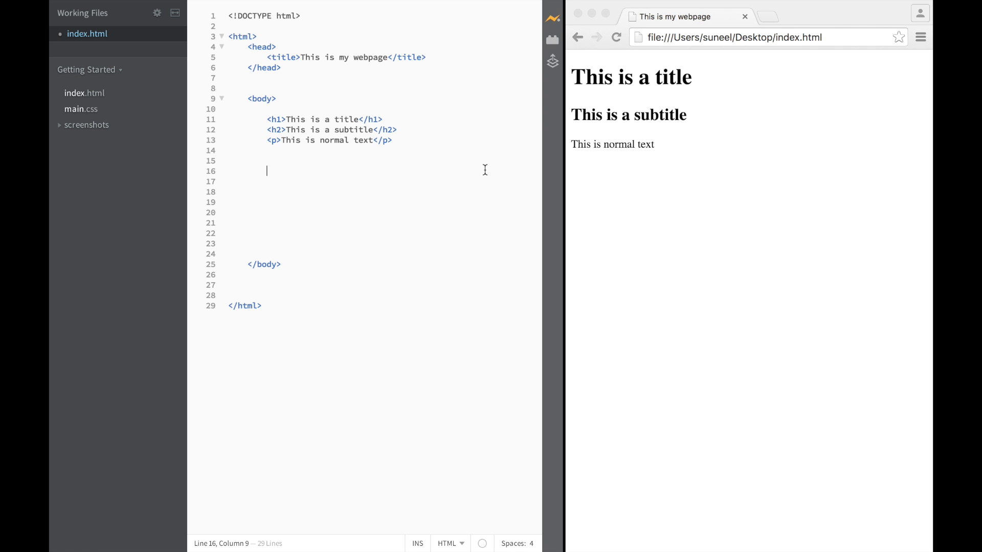
{"action": "type", "text": "<img"}
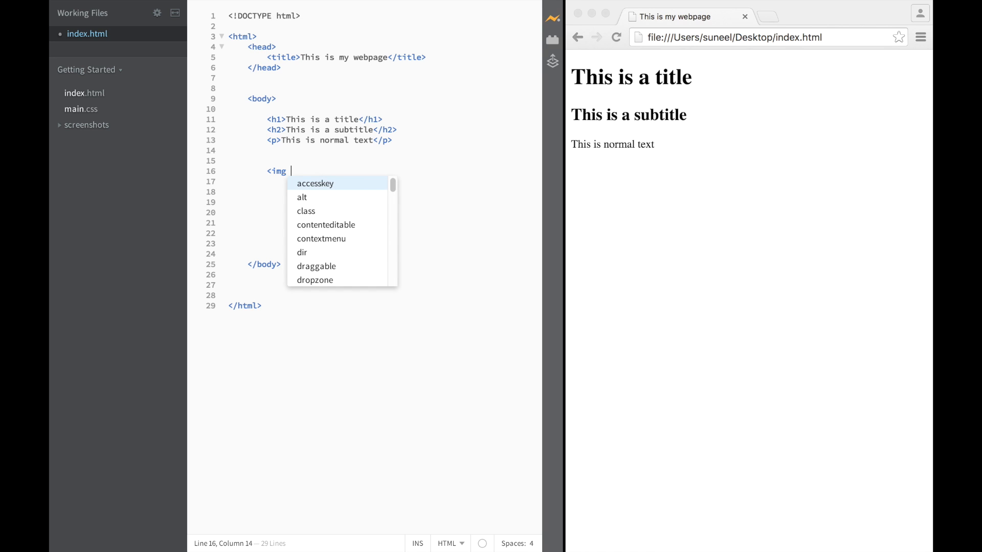
{"action": "type", "text": "src=\""}
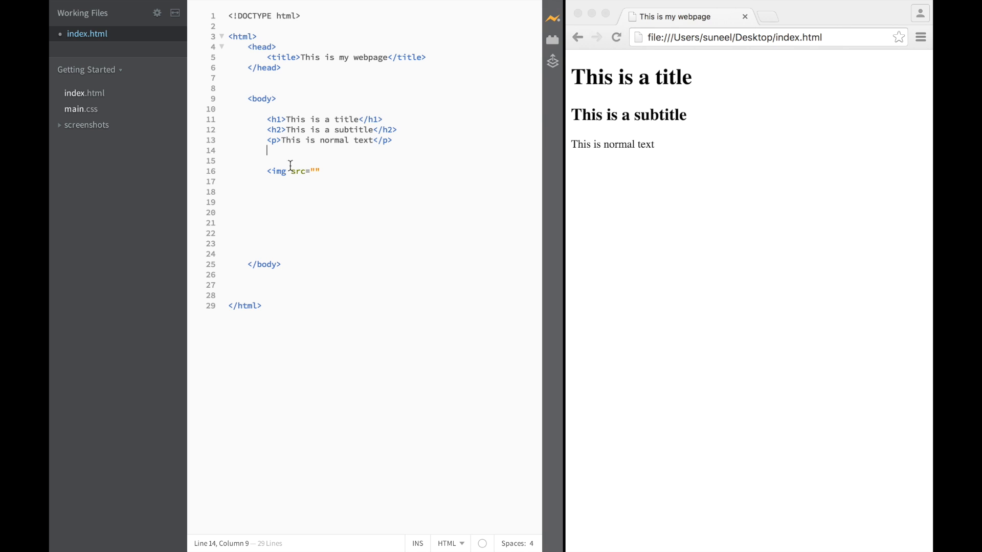
{"action": "mouse_move", "coordinate": [723, 61]}
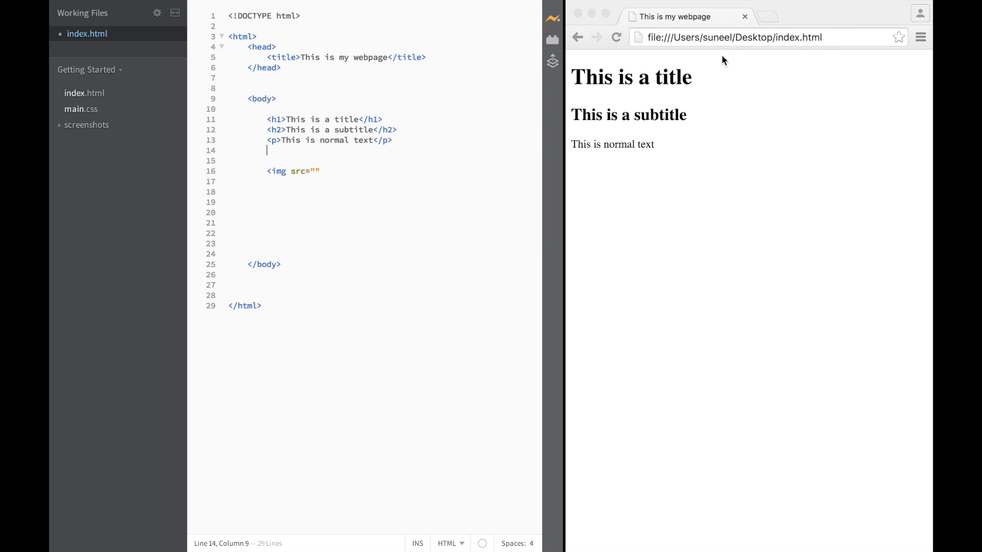
{"action": "mouse_move", "coordinate": [374, 196]}
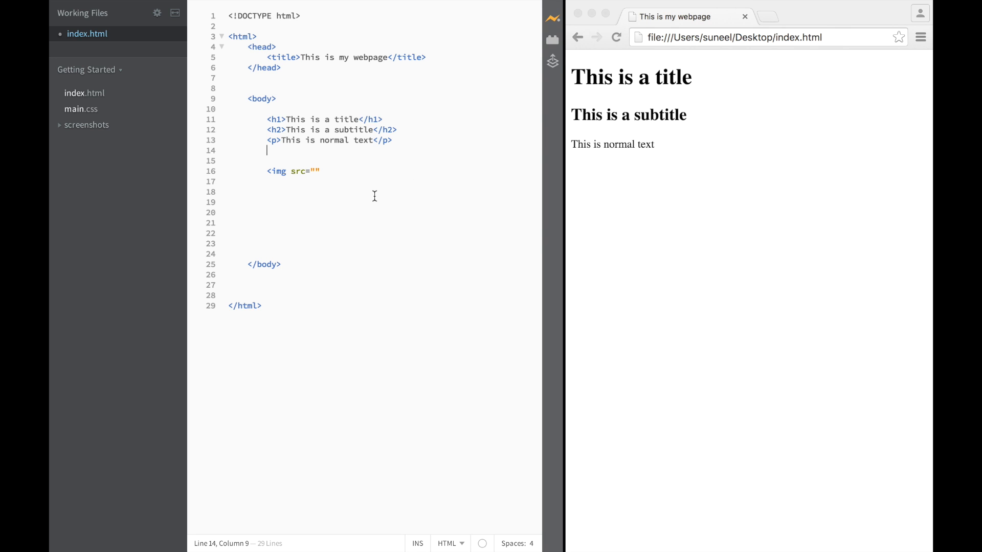
{"action": "mouse_move", "coordinate": [782, 8]}
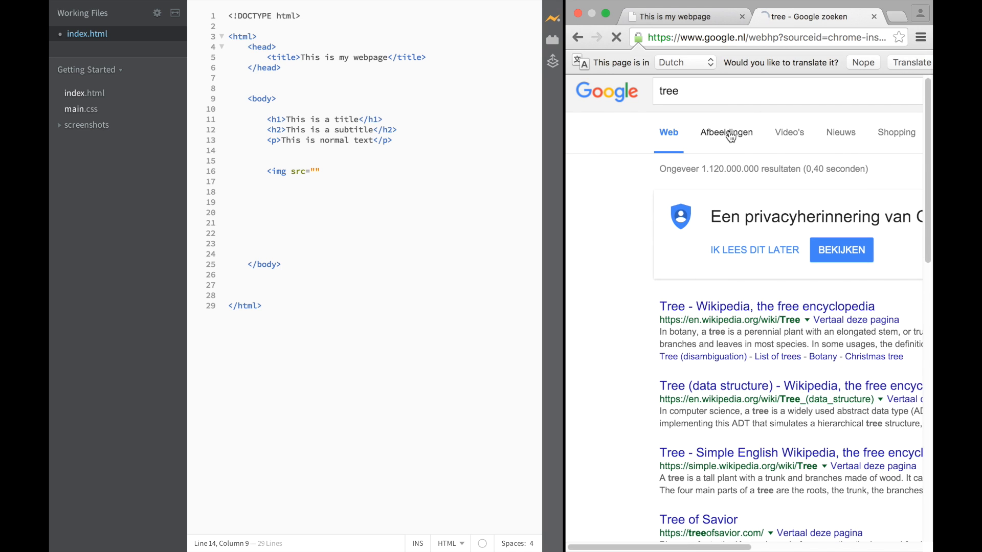
Find the Wikipedia tree photo in Google image results and copy its image URL.
{"action": "left_click", "coordinate": [726, 132]}
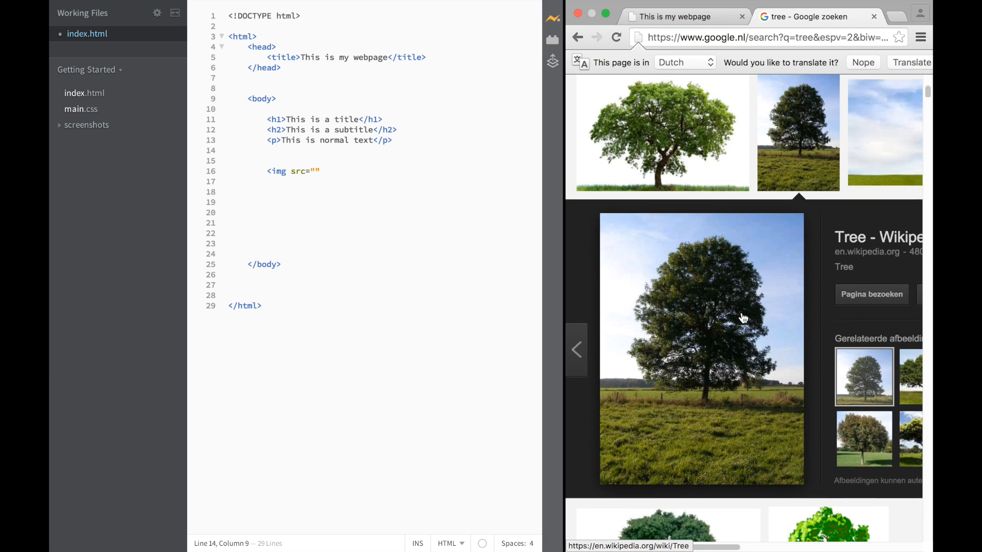
{"action": "scroll", "scroll_direction": "down", "scroll_amount": 3}
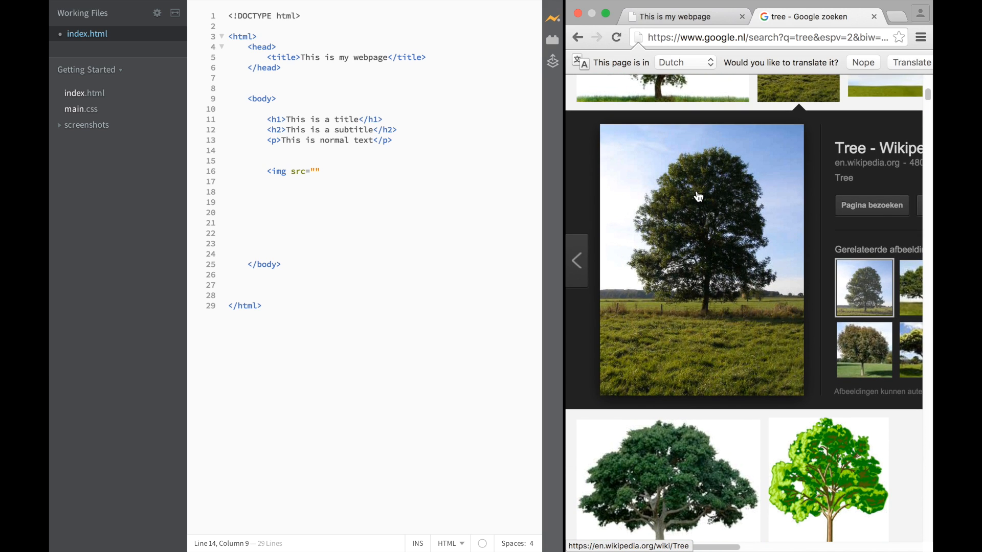
{"action": "right_click", "coordinate": [698, 197]}
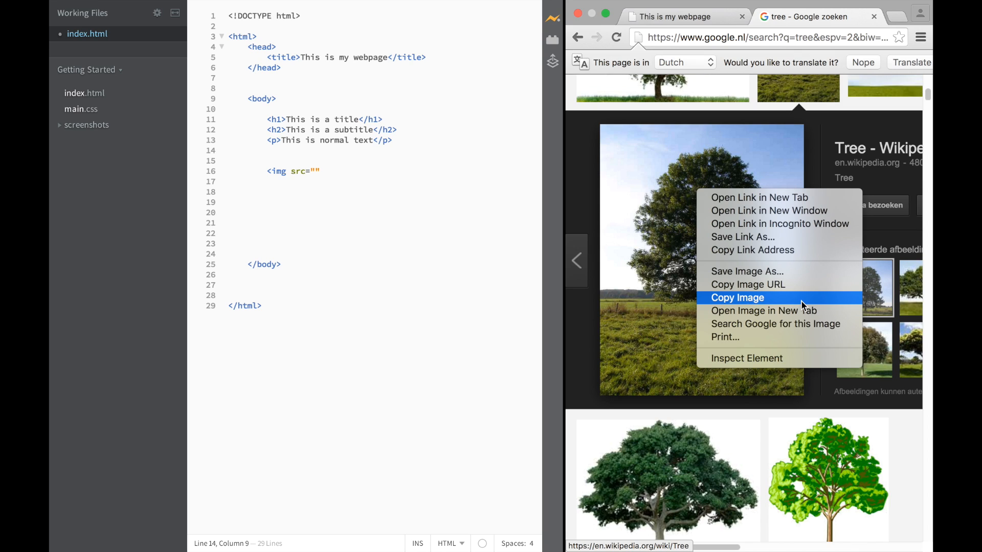
{"action": "mouse_move", "coordinate": [747, 284]}
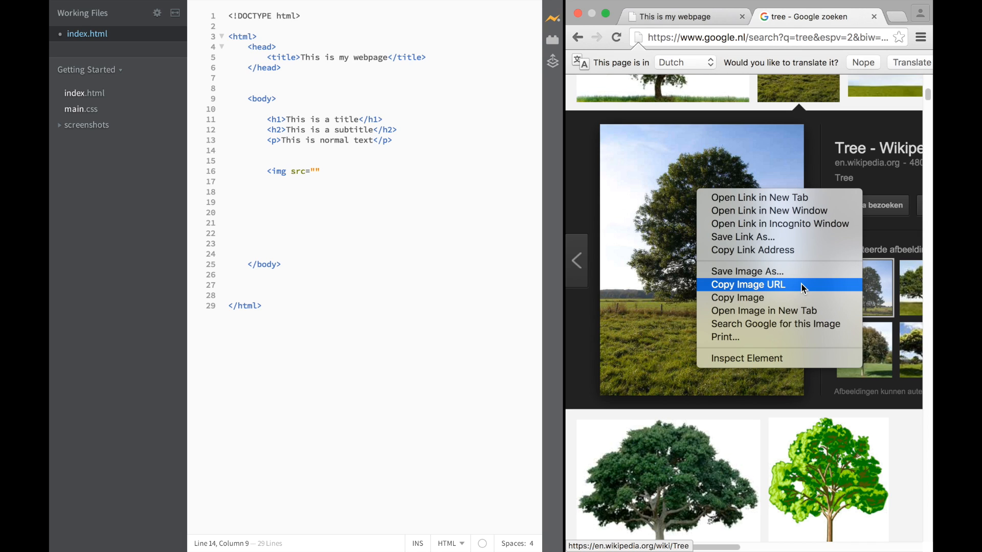
{"action": "left_click", "coordinate": [748, 284]}
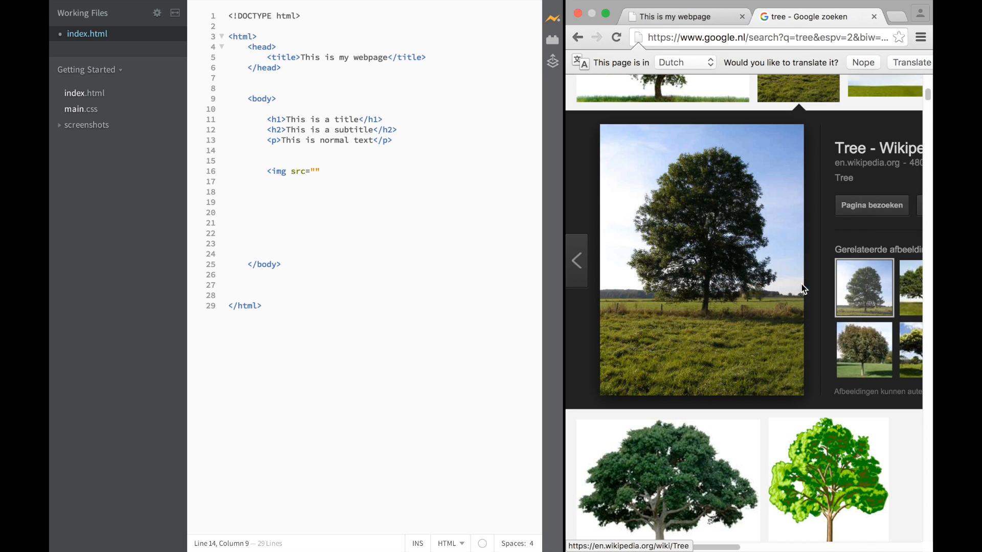
{"action": "mouse_move", "coordinate": [372, 211]}
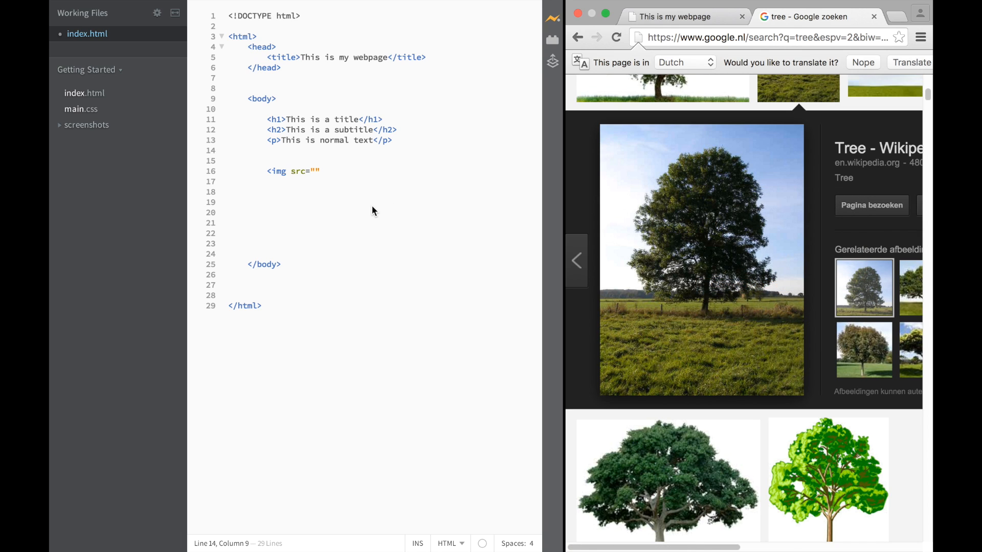
Paste the Wikimedia Ash_Tree photo URL into src, close the tag and view the preview.
{"action": "left_click", "coordinate": [316, 171]}
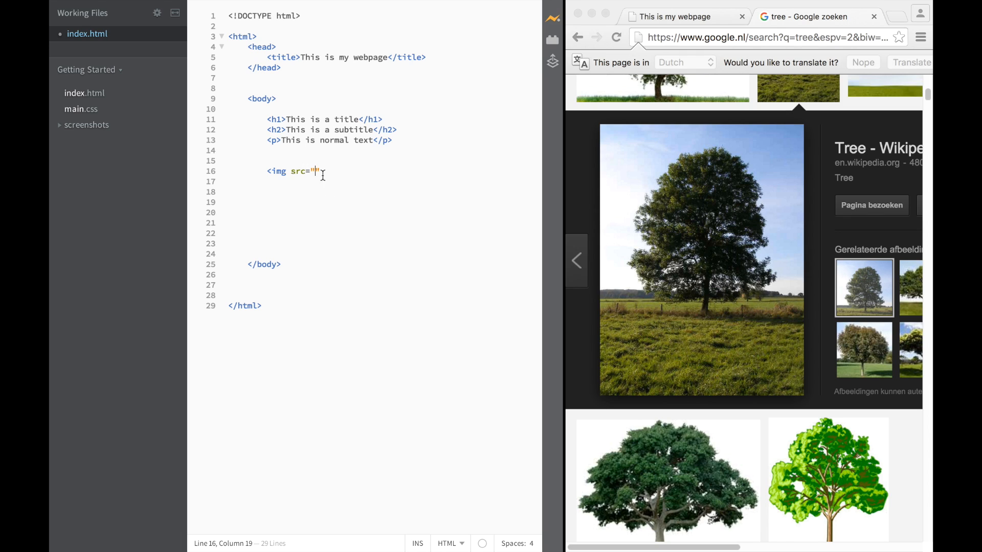
{"action": "type", "text": "https://upload.wikimedia.org/wikipedia/commons/e/eb/Ash_Tree_-_geograph.org.uk_-_590710.jpg"}
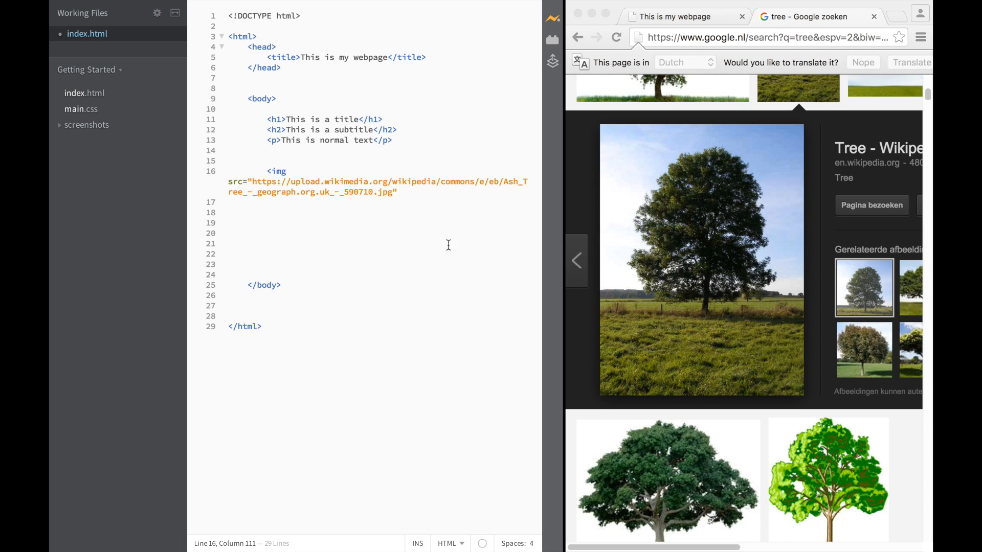
{"action": "type", "text": ">"}
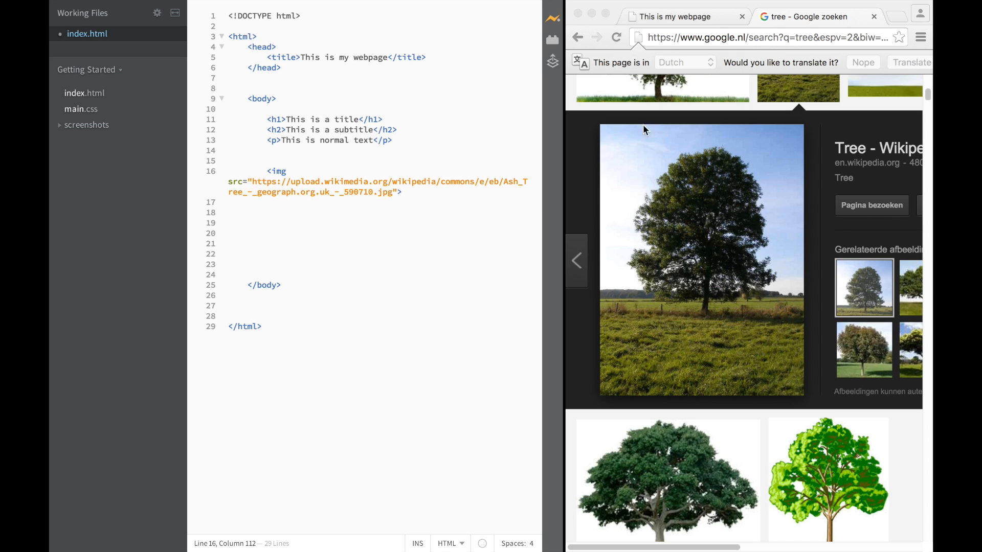
{"action": "left_click", "coordinate": [677, 17]}
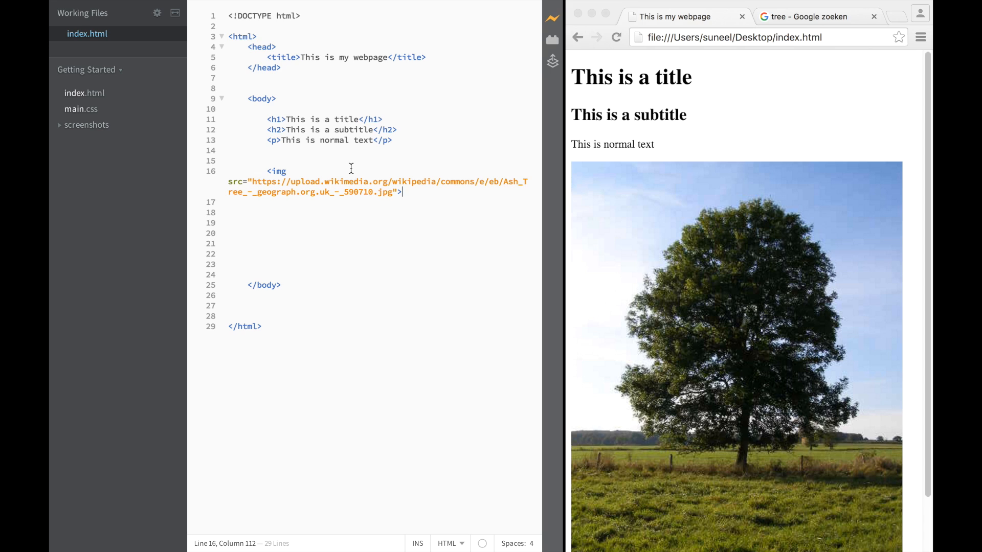
{"action": "mouse_move", "coordinate": [860, 368]}
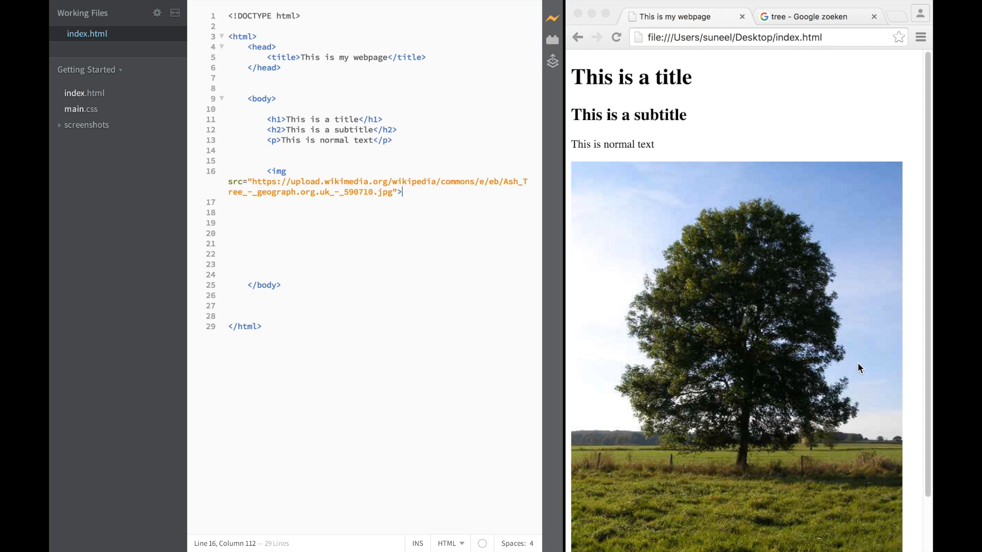
{"action": "mouse_move", "coordinate": [451, 174]}
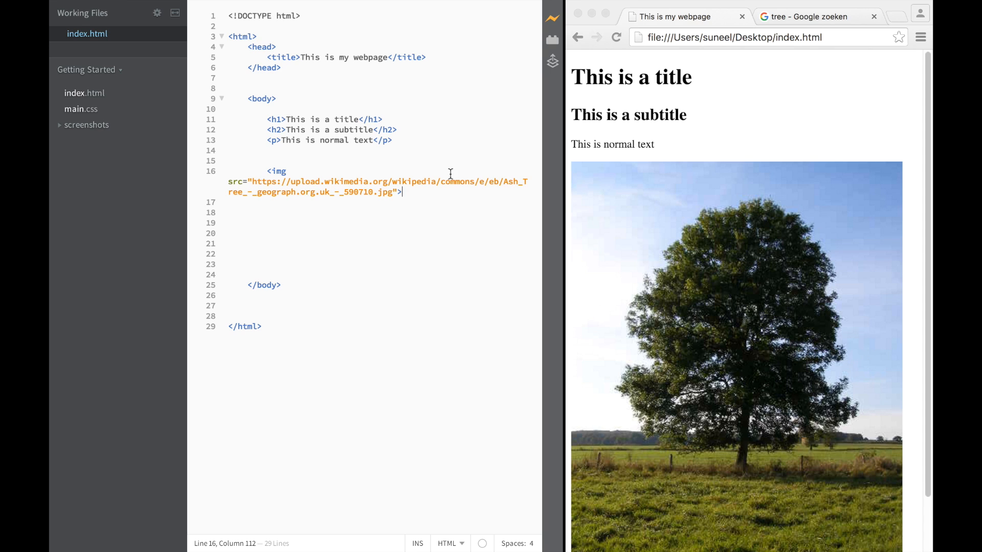
{"action": "mouse_move", "coordinate": [387, 193]}
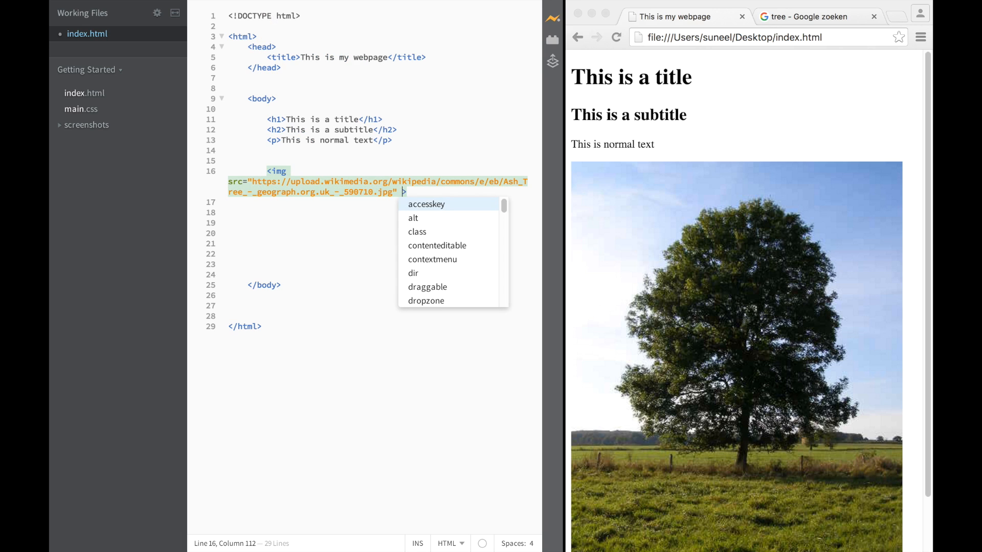
Give the img element width="250px" so the tree shows smaller.
{"action": "type", "text": "width=\""}
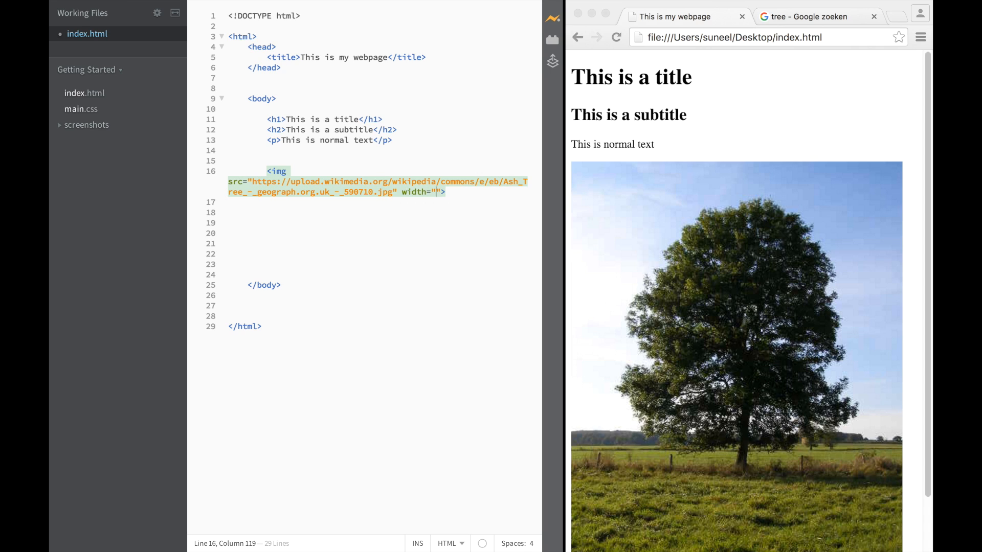
{"action": "type", "text": "250"}
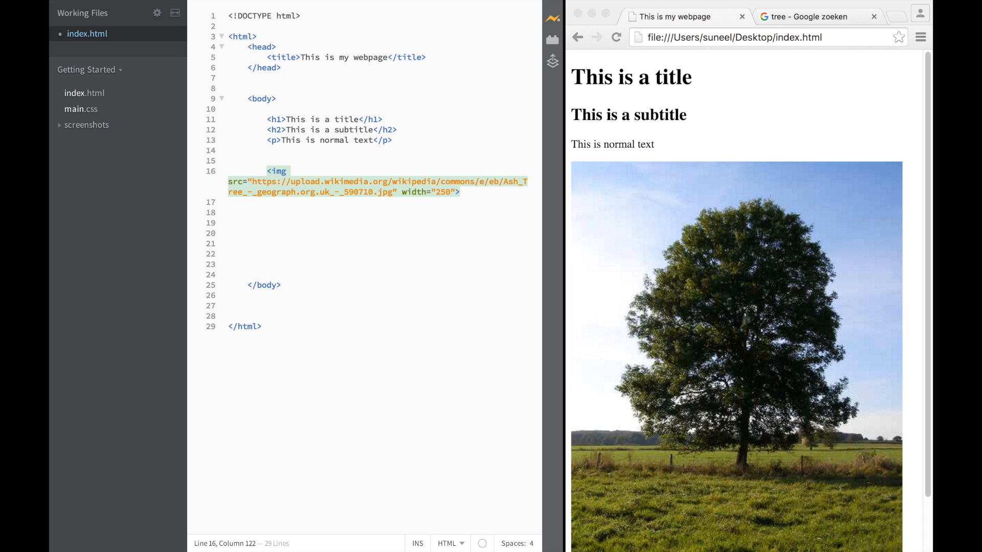
{"action": "type", "text": "px"}
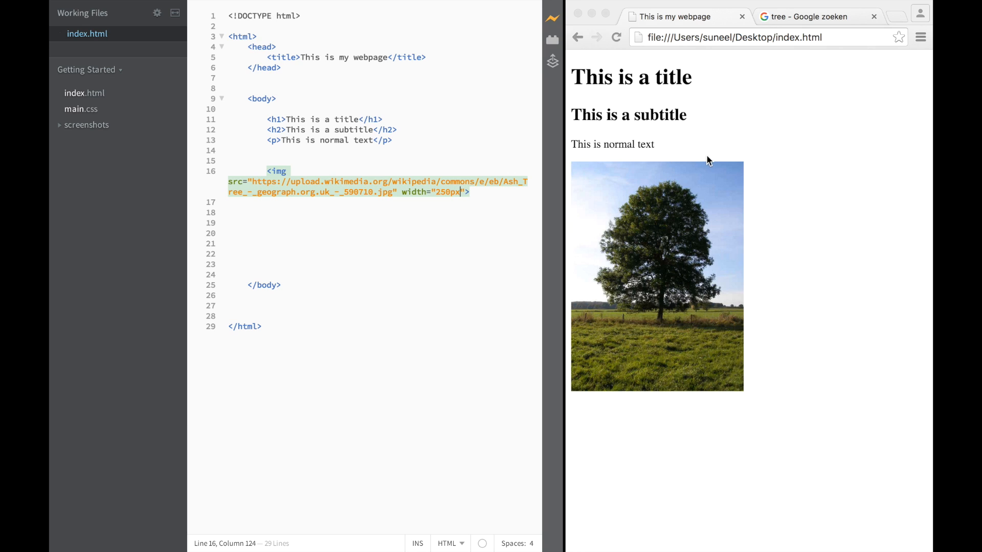
{"action": "mouse_move", "coordinate": [582, 410]}
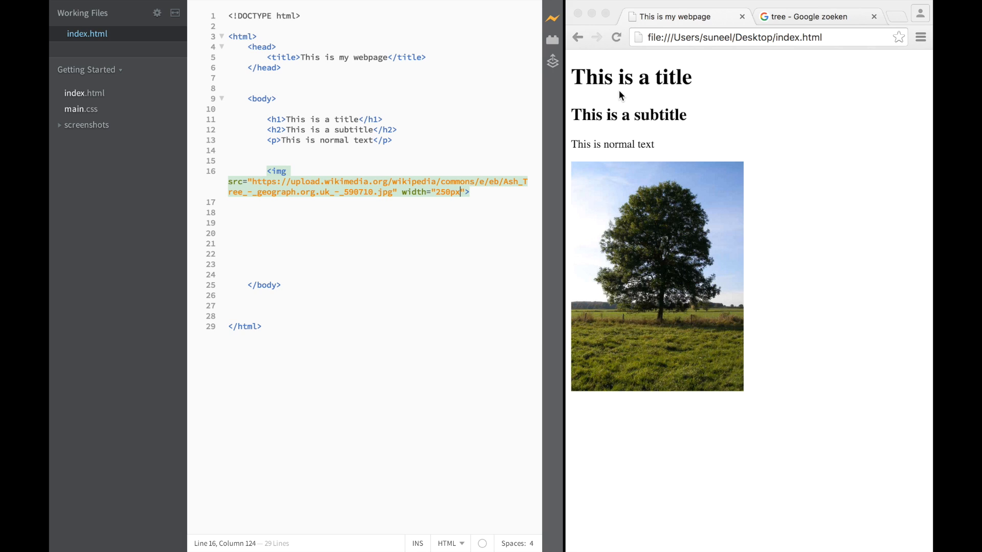
{"action": "mouse_move", "coordinate": [586, 85]}
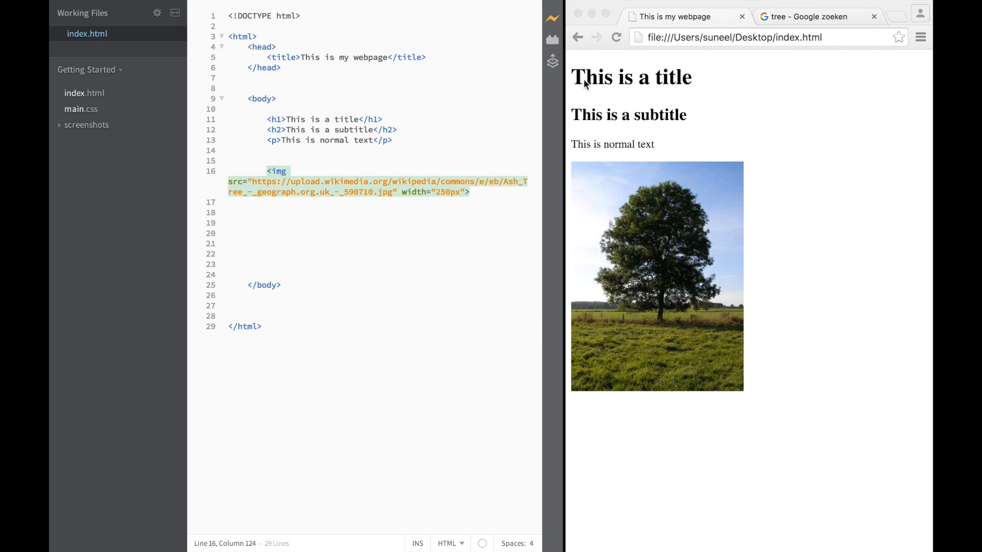
{"action": "mouse_move", "coordinate": [228, 43]}
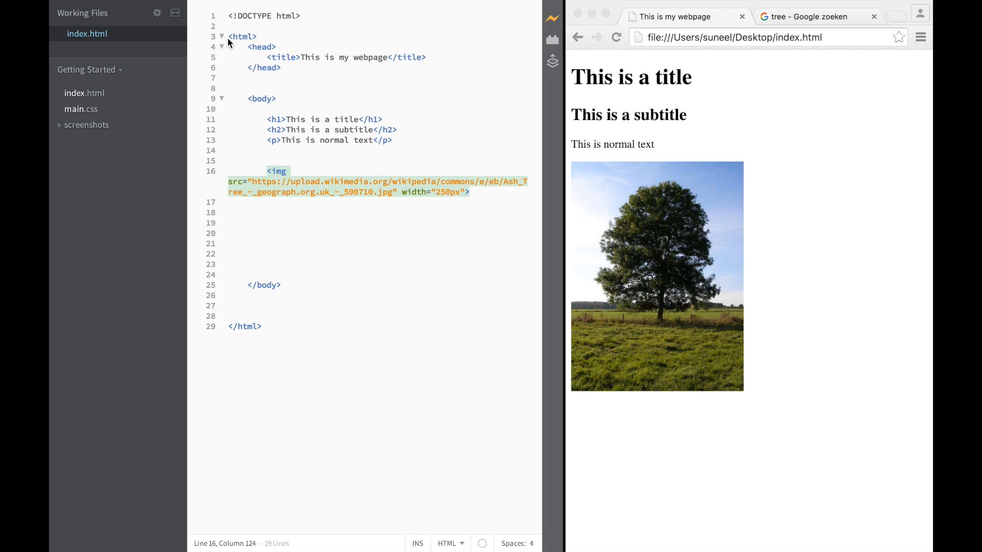
{"action": "left_click", "coordinate": [229, 35]}
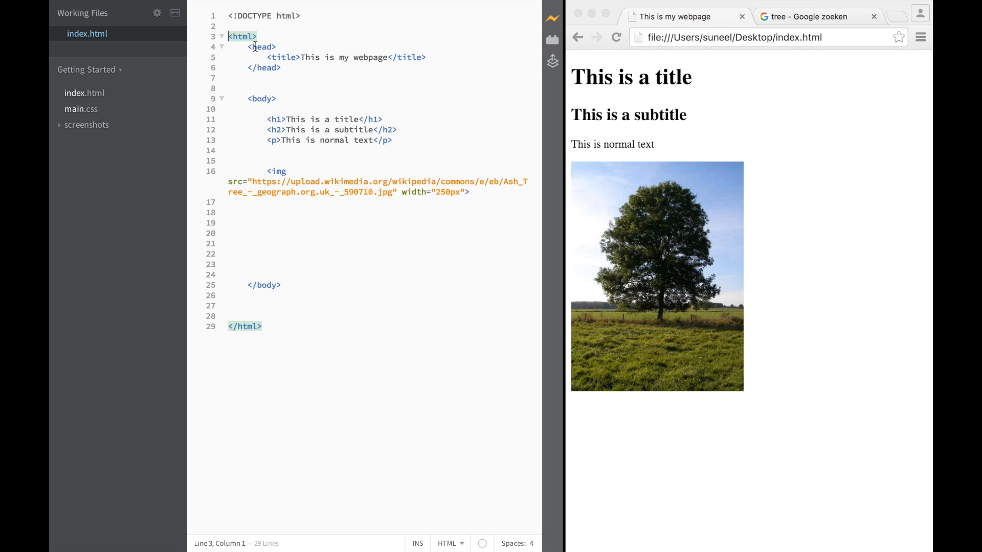
{"action": "left_click", "coordinate": [284, 57]}
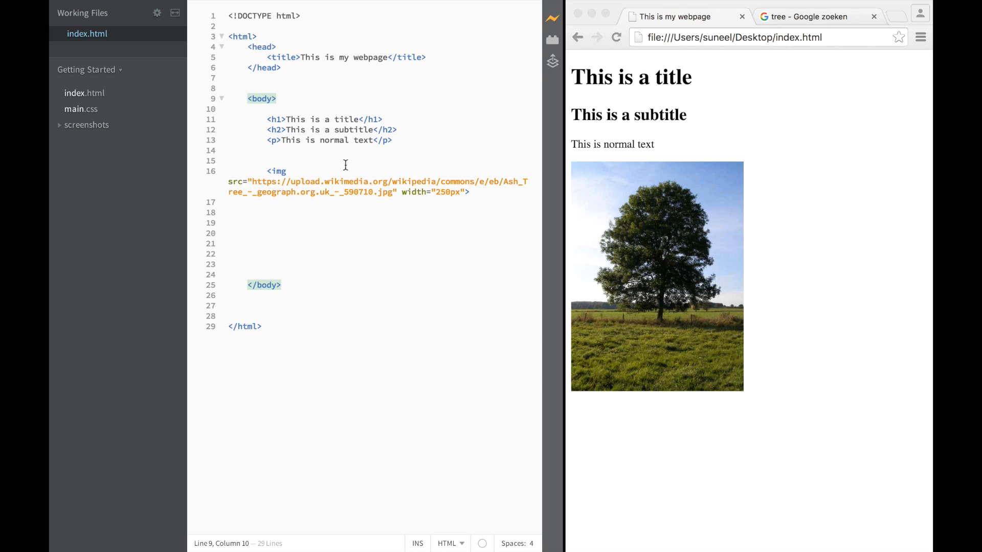
{"action": "mouse_move", "coordinate": [575, 124]}
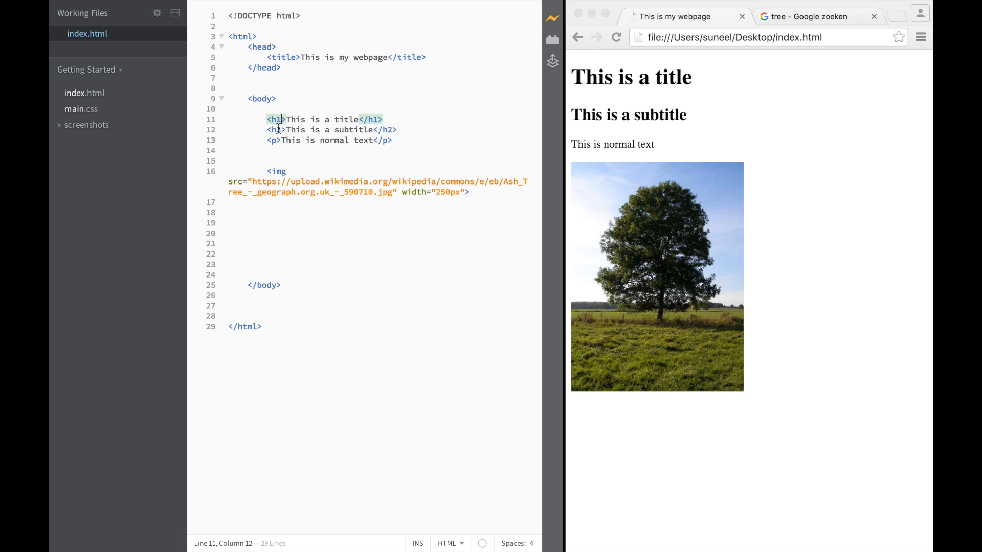
{"action": "left_click", "coordinate": [274, 130]}
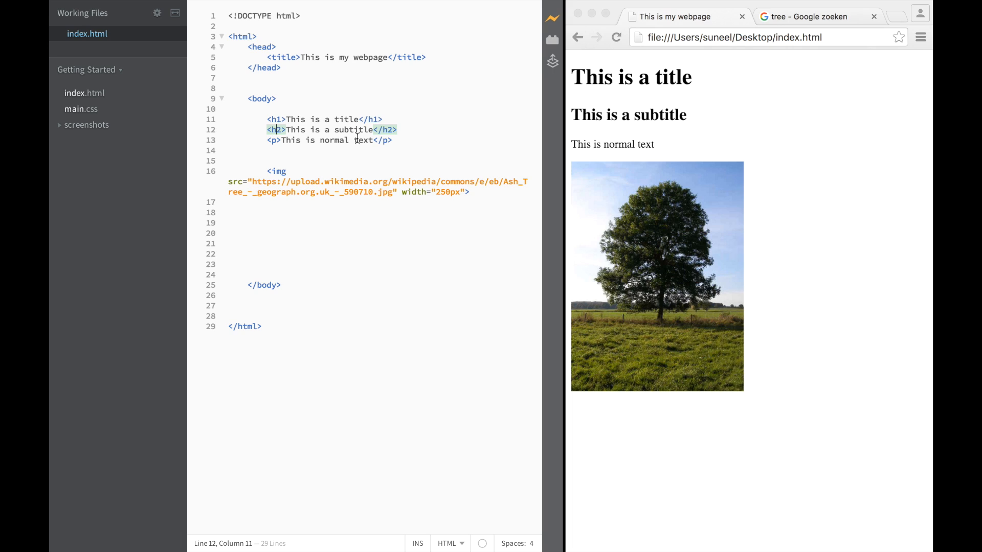
{"action": "left_click", "coordinate": [274, 140]}
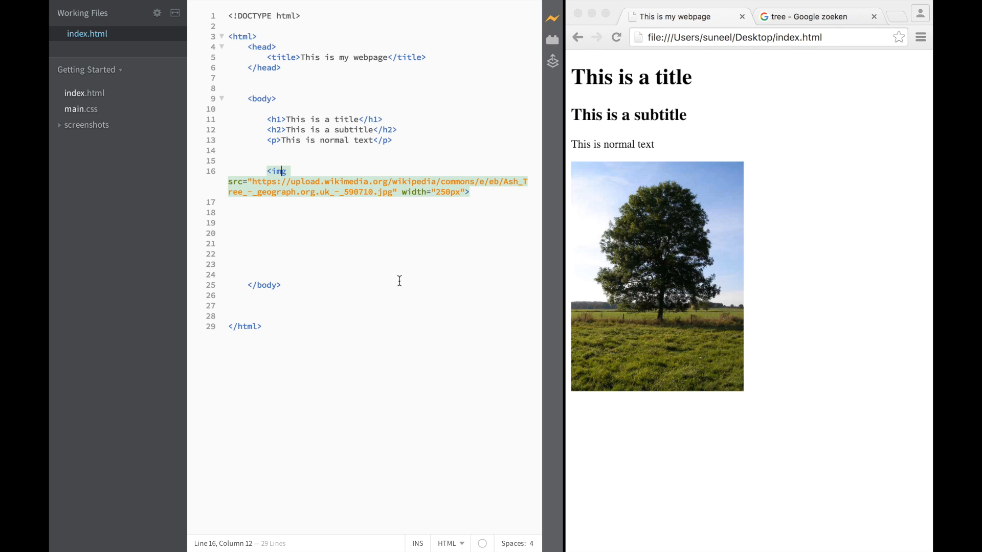
{"action": "mouse_move", "coordinate": [278, 193]}
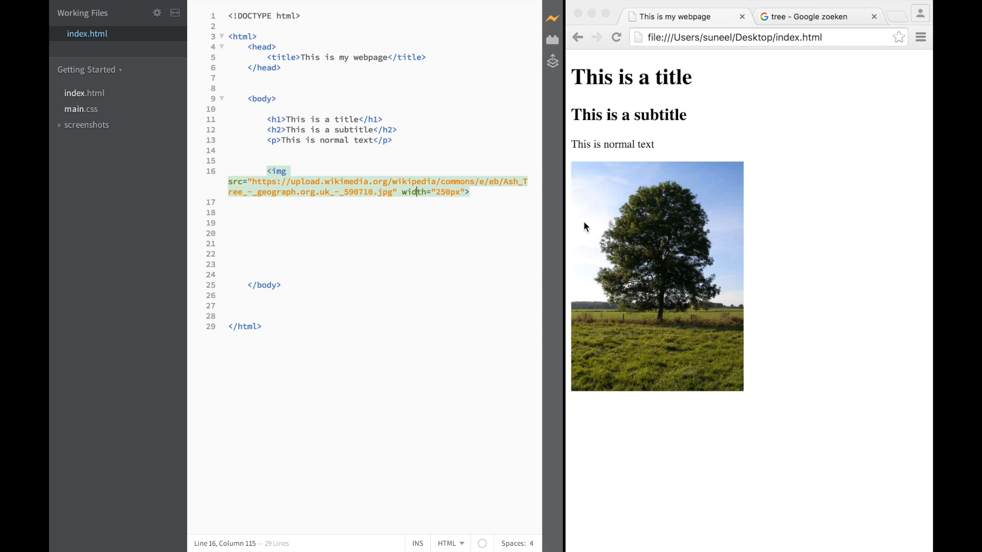
{"action": "mouse_move", "coordinate": [768, 261]}
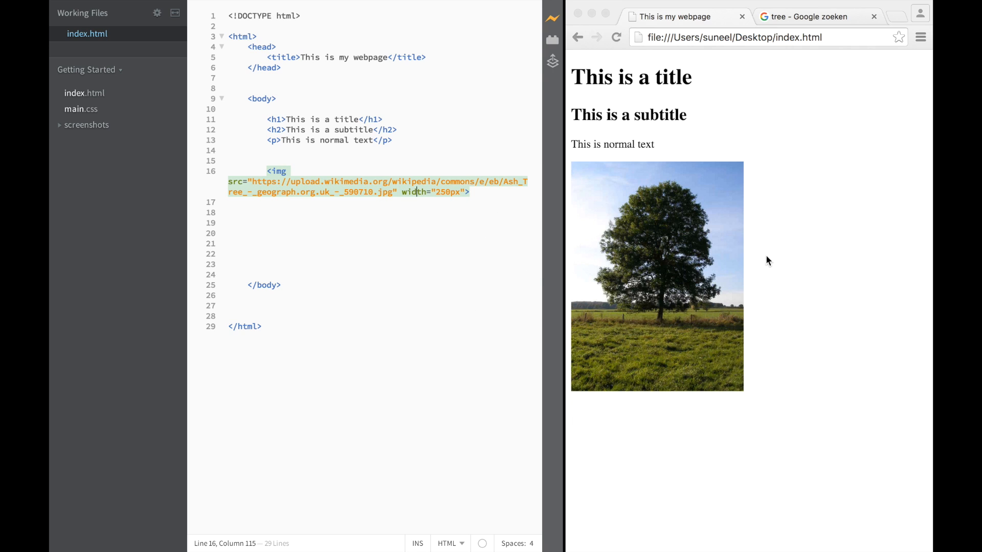
{"action": "left_click", "coordinate": [275, 328]}
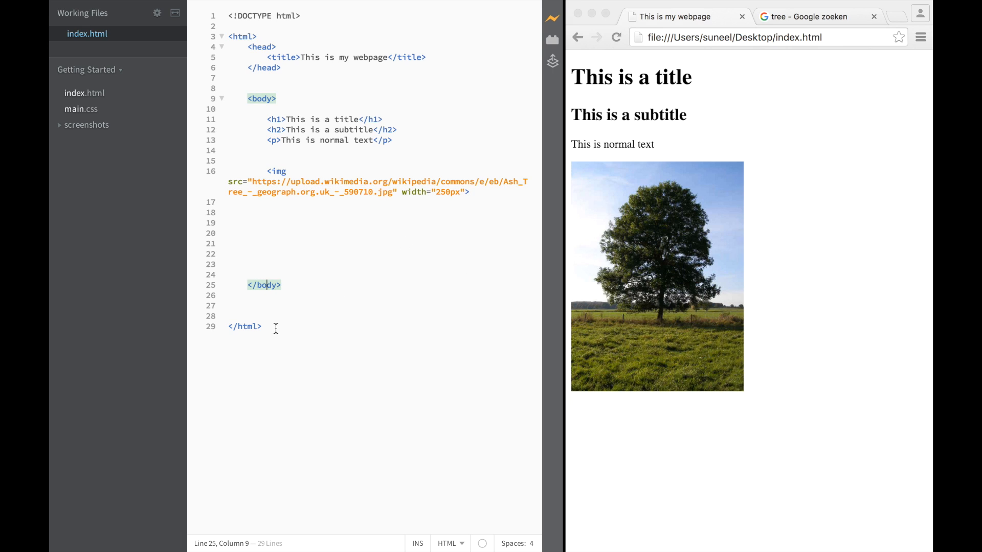
{"action": "left_click", "coordinate": [245, 326]}
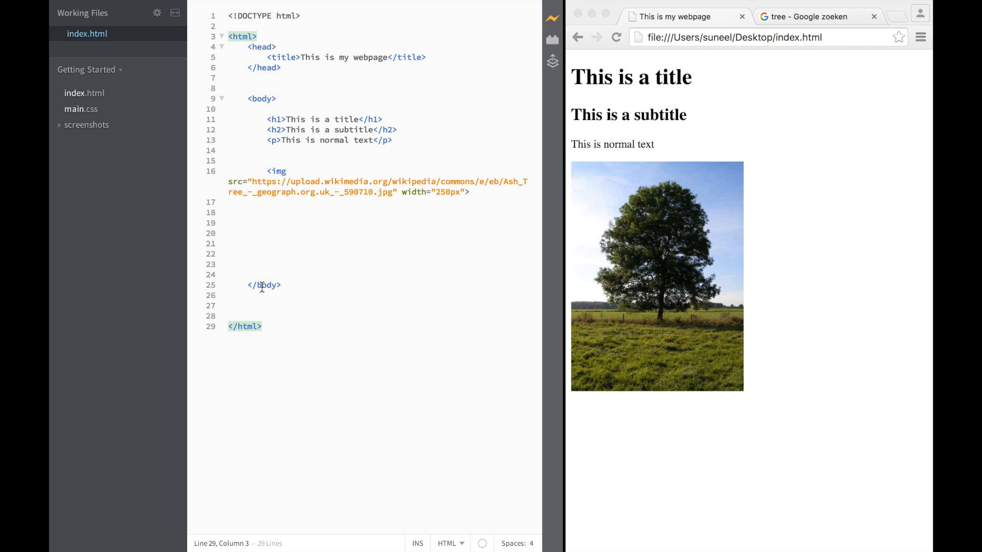